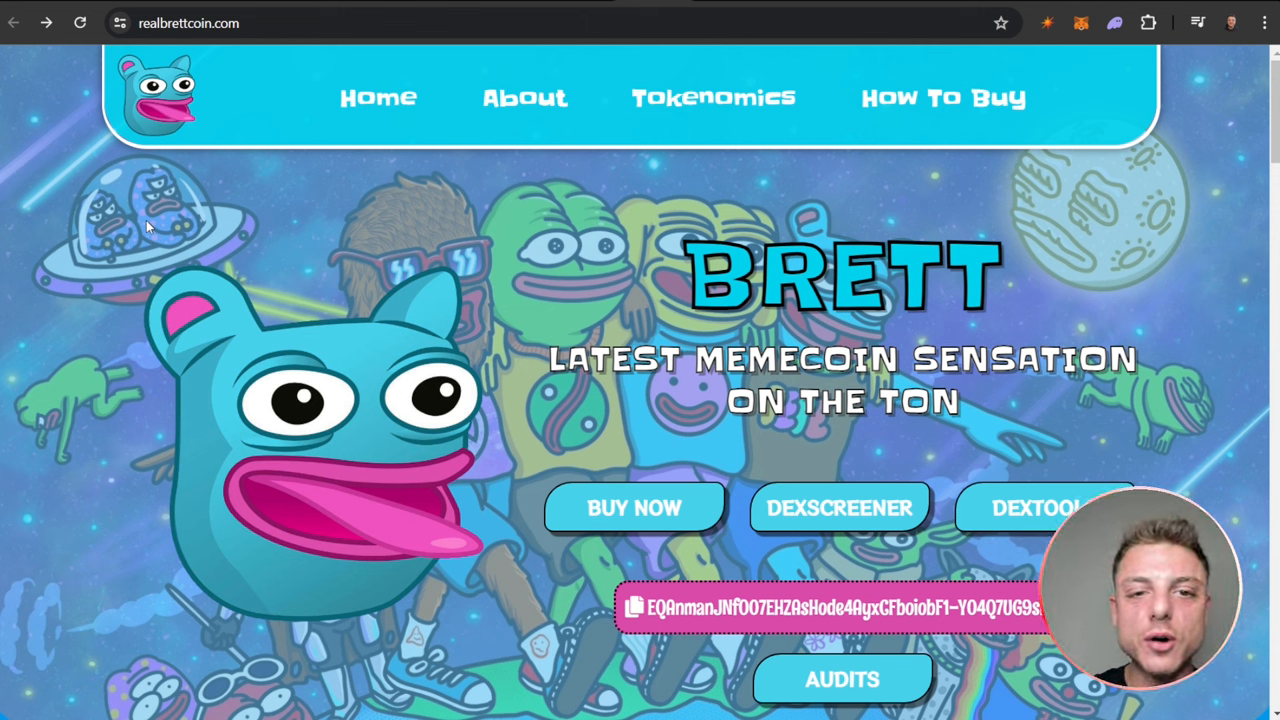
mouse_move(793, 178)
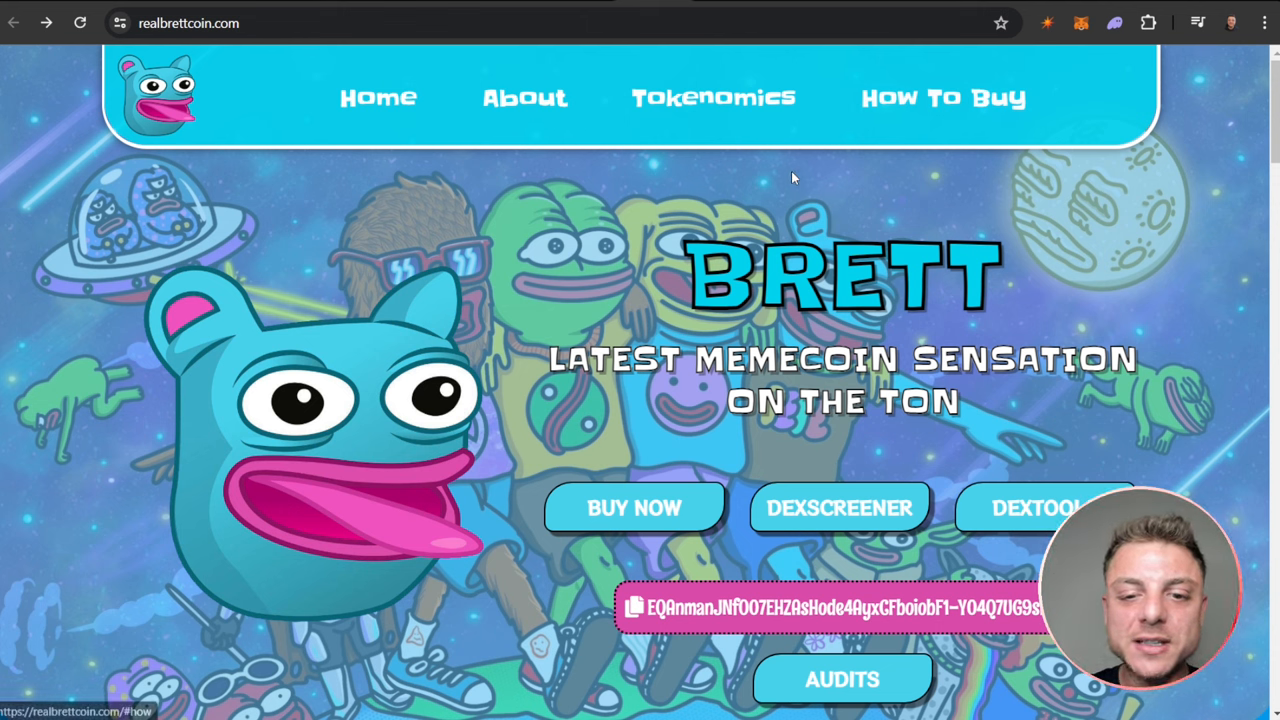
Scroll realbrettcoin.com from the hero banner to the About section on Brett as a TON memecoin
scroll("down", 3)
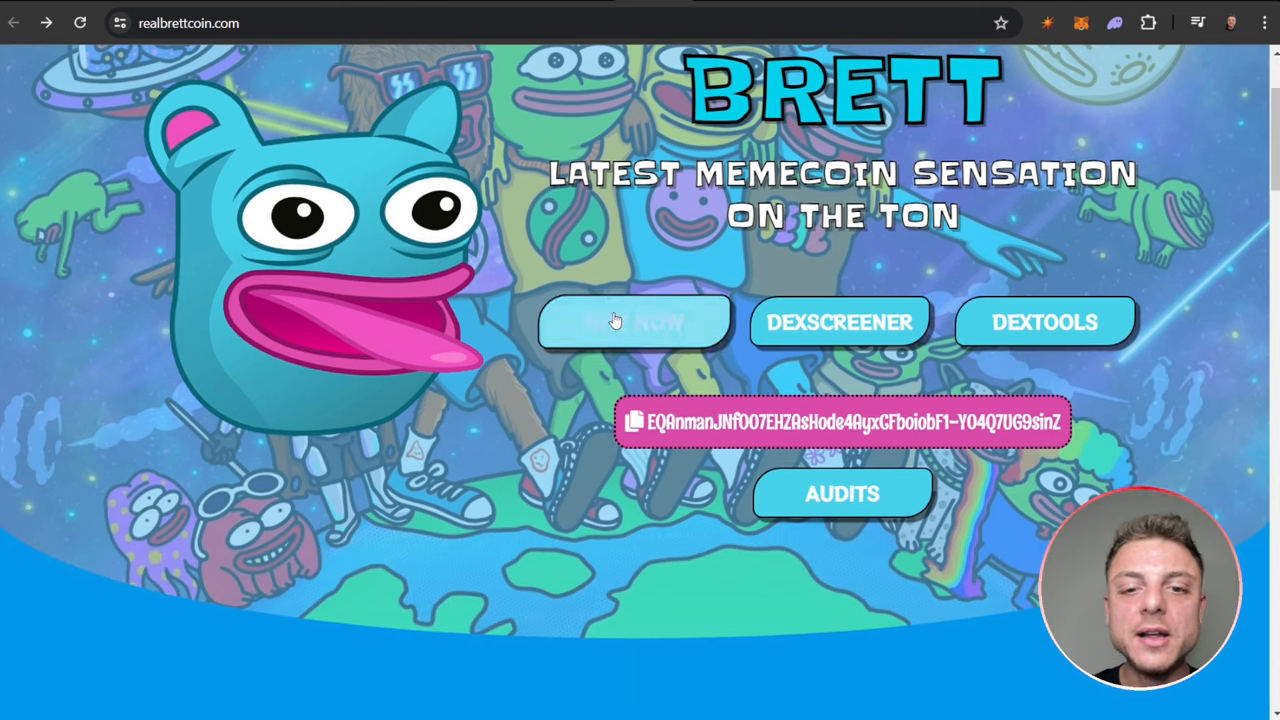
scroll("down", 3)
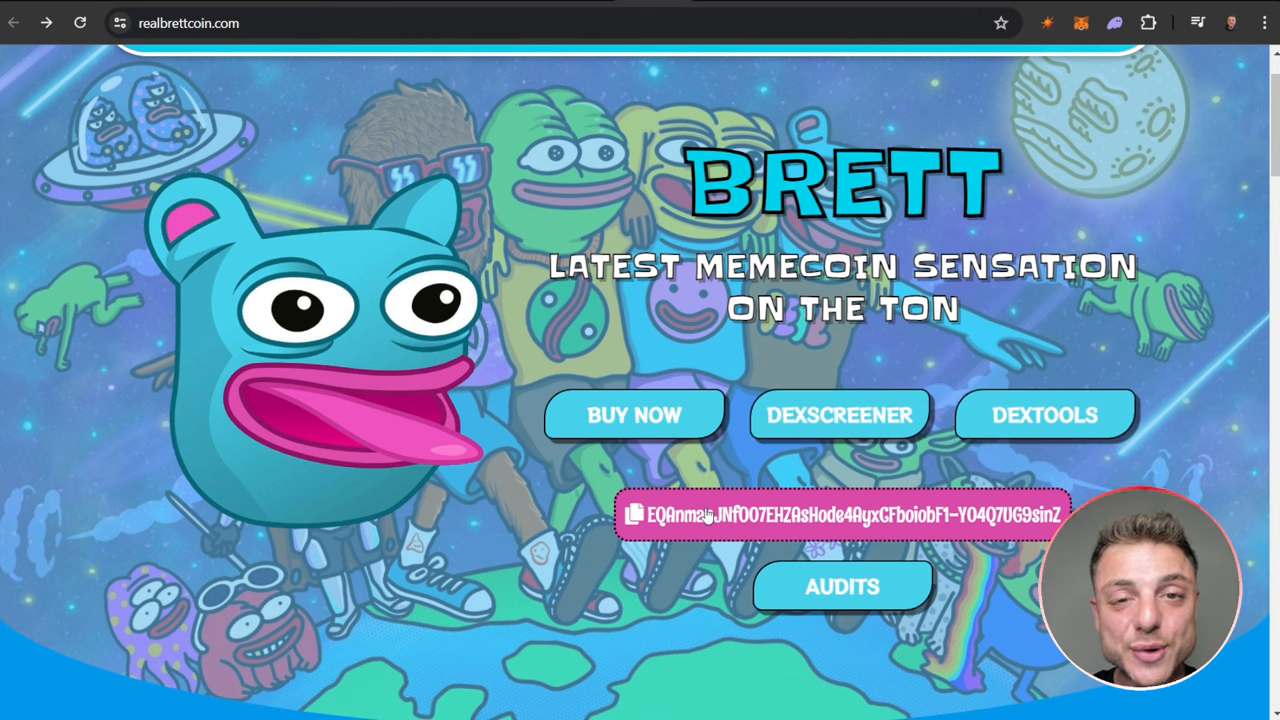
scroll("down", 3)
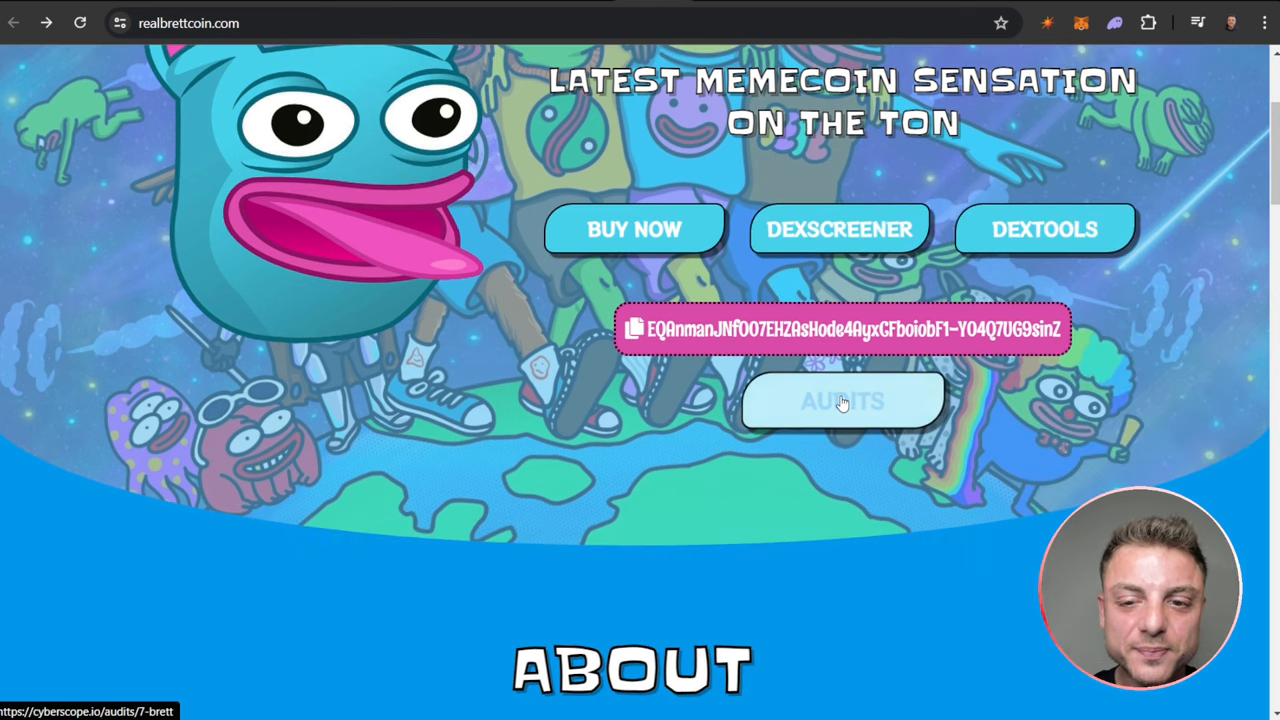
scroll("down", 3)
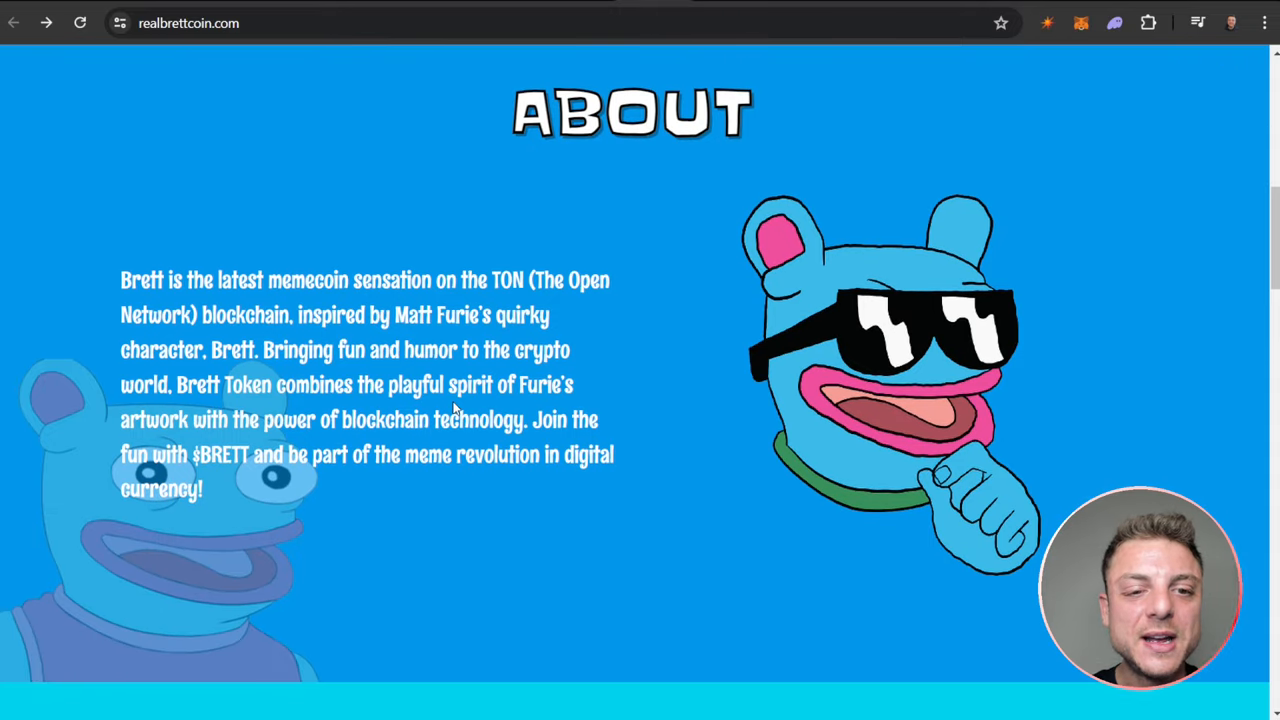
scroll("down", 3)
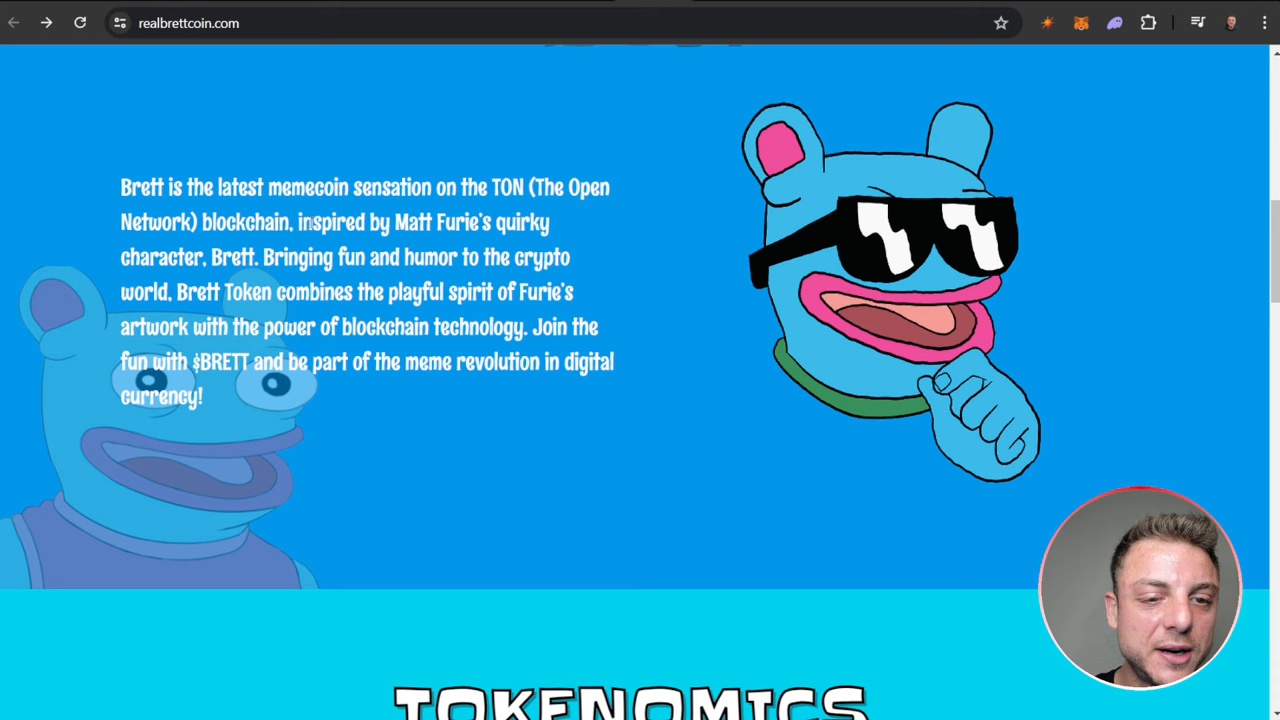
mouse_move(490, 348)
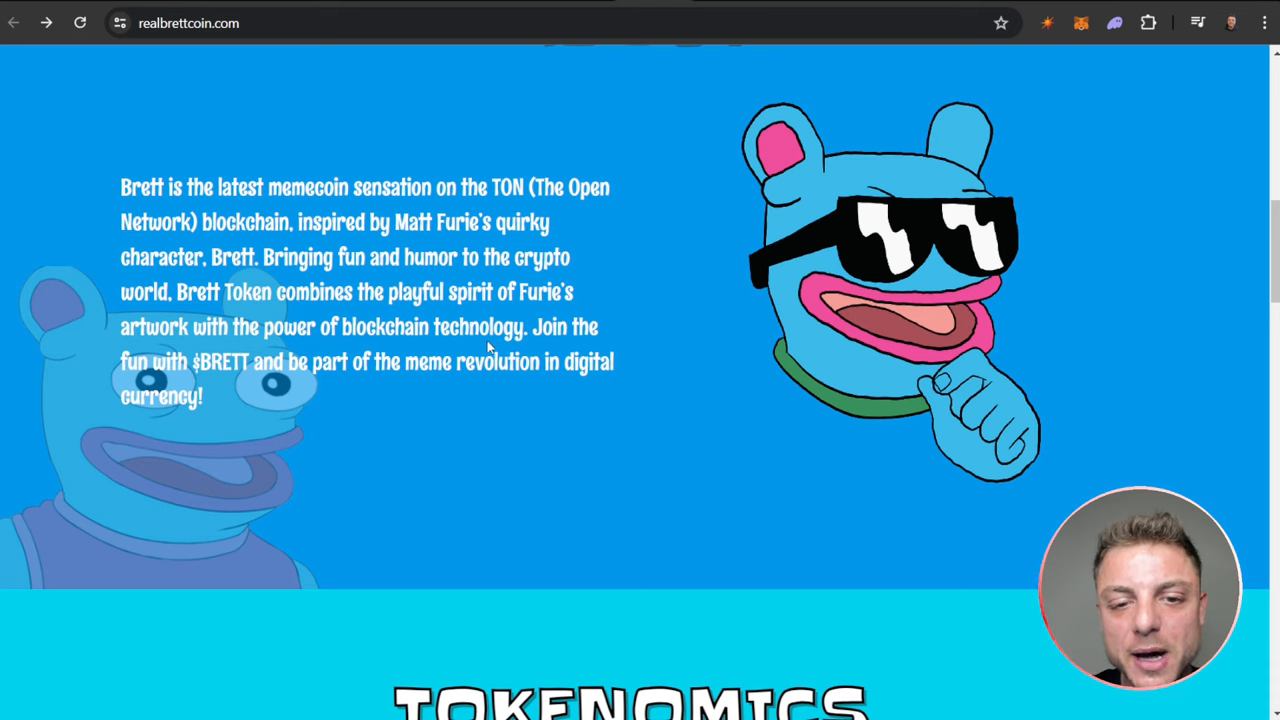
scroll("down", 3)
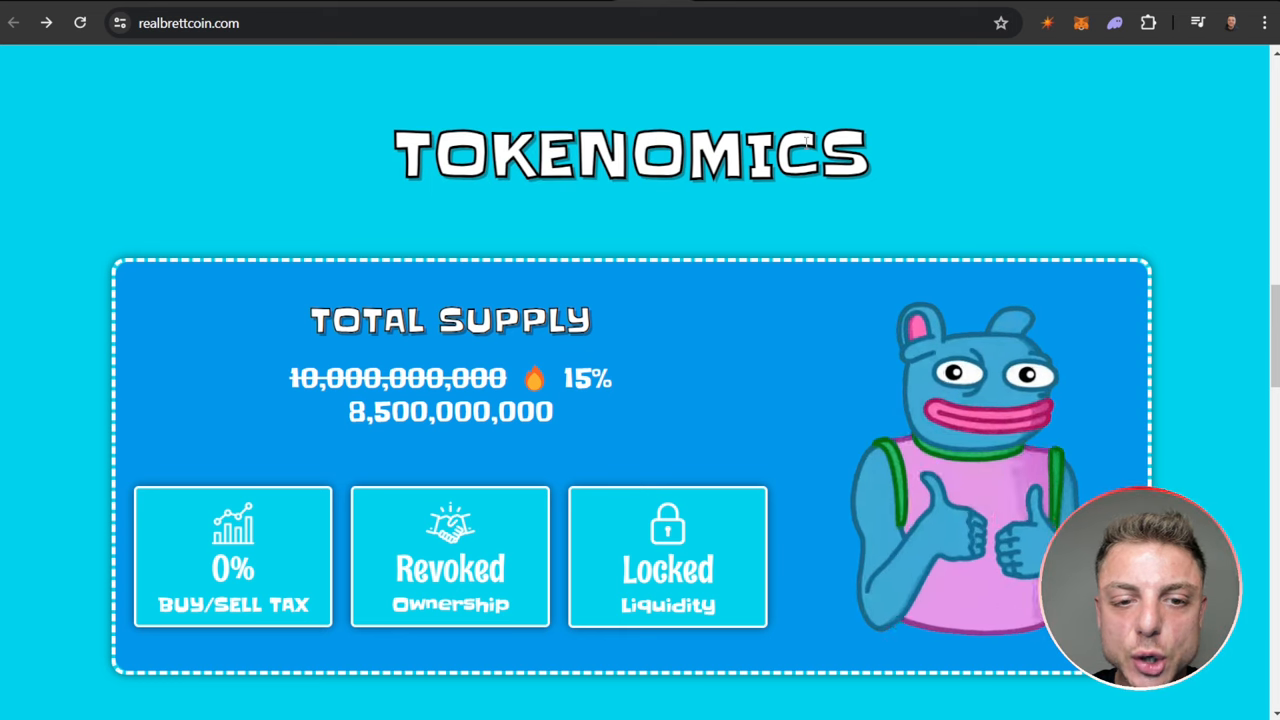
Scroll to Tokenomics: 8,500,000,000 supply, 0% tax, revoked ownership, locked liquidity
scroll("down", 3)
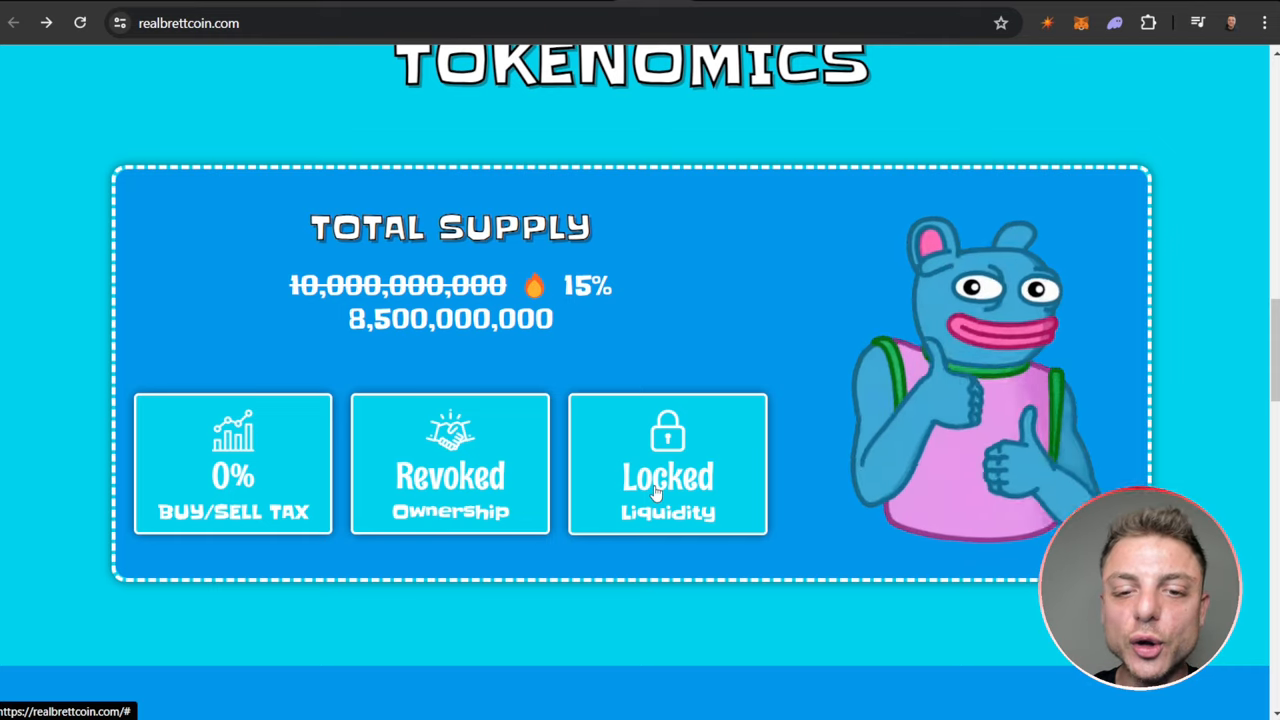
scroll("down", 3)
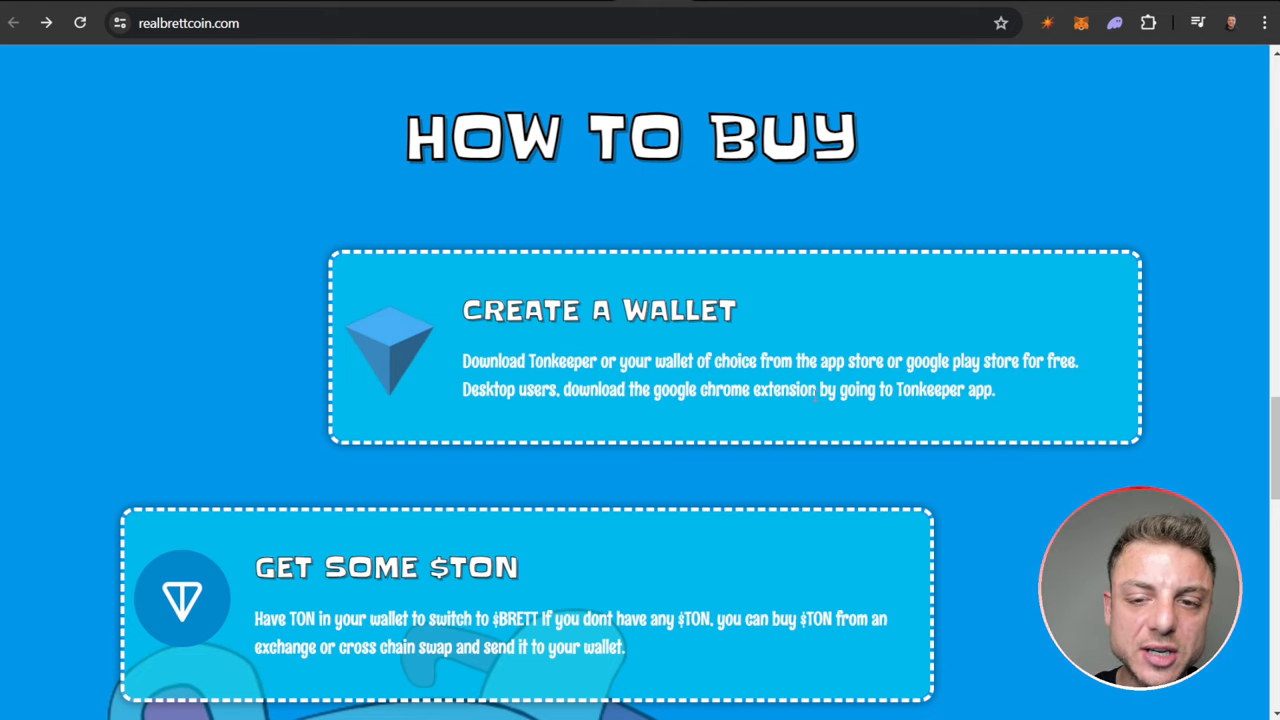
Scroll through the How To Buy cards to Swap, then back up to the contract address
scroll("down", 3)
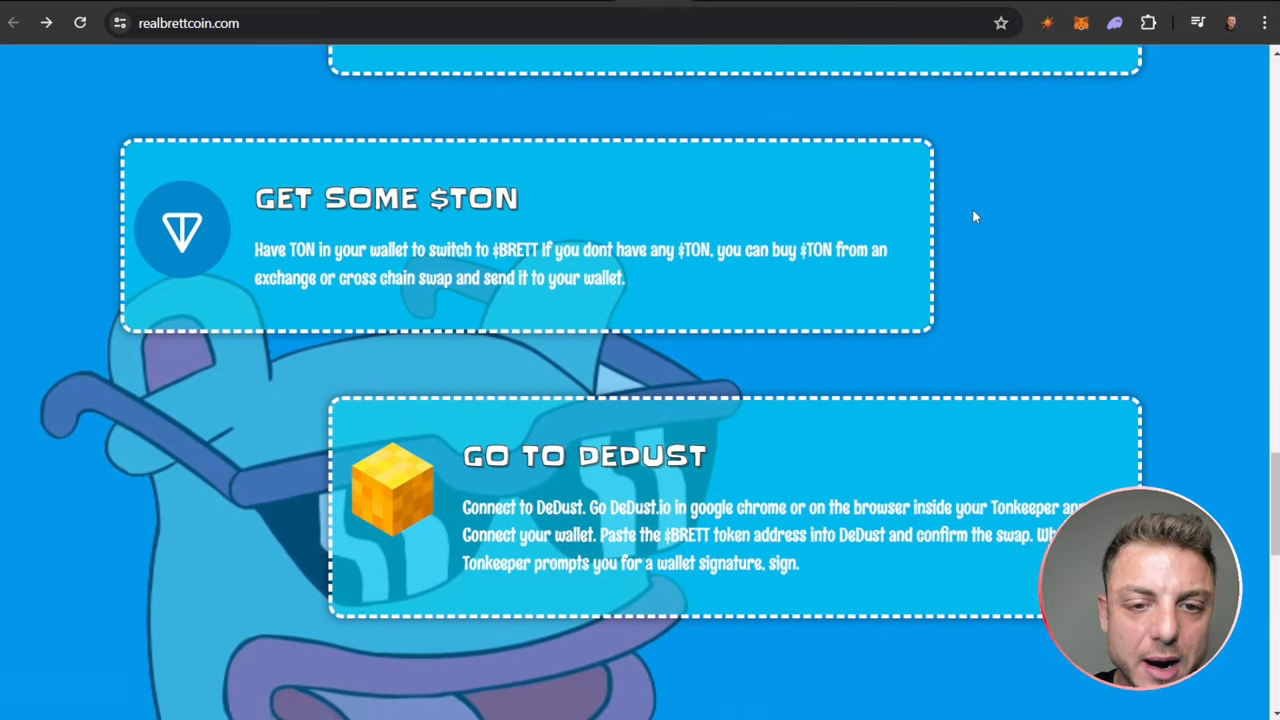
scroll("down", 3)
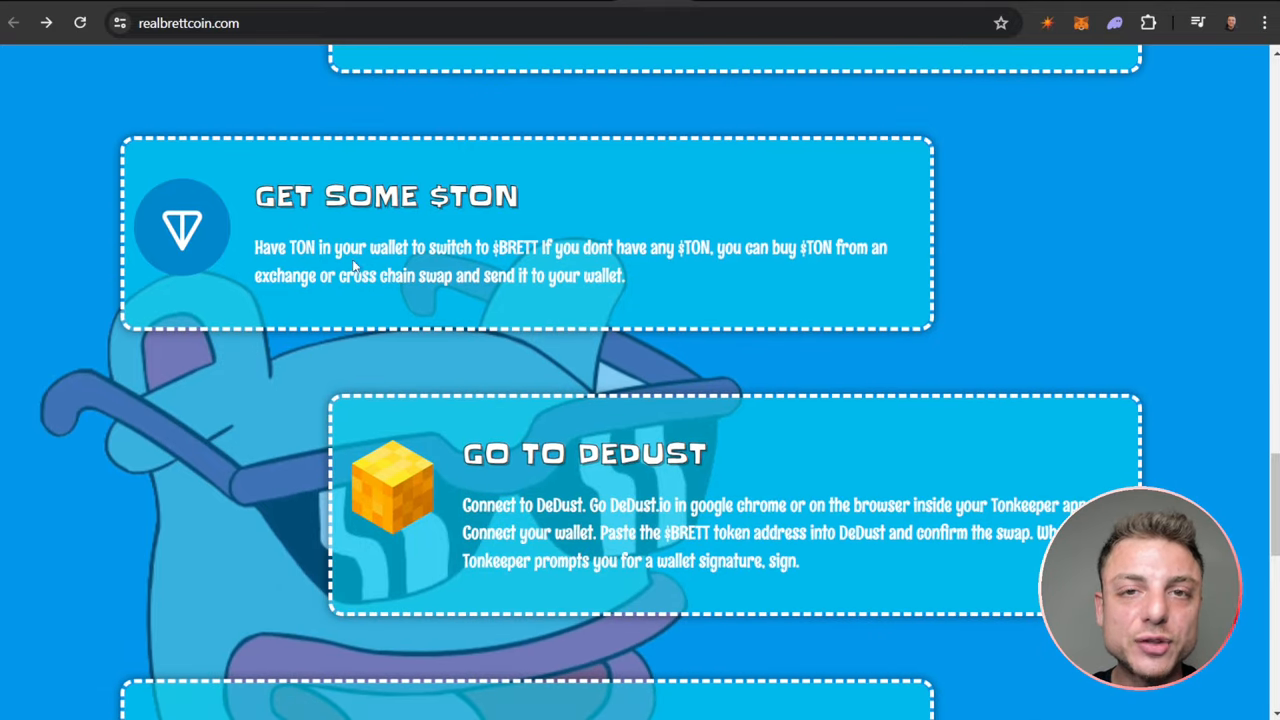
mouse_move(653, 247)
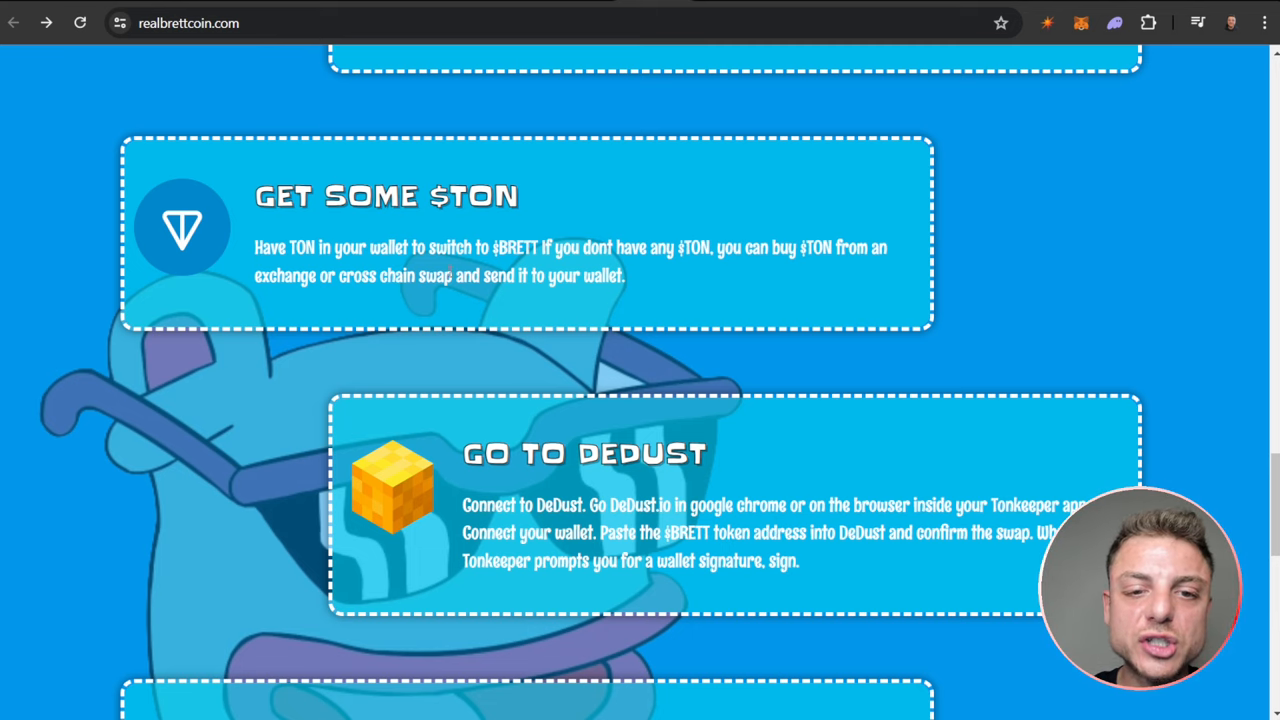
scroll("down", 3)
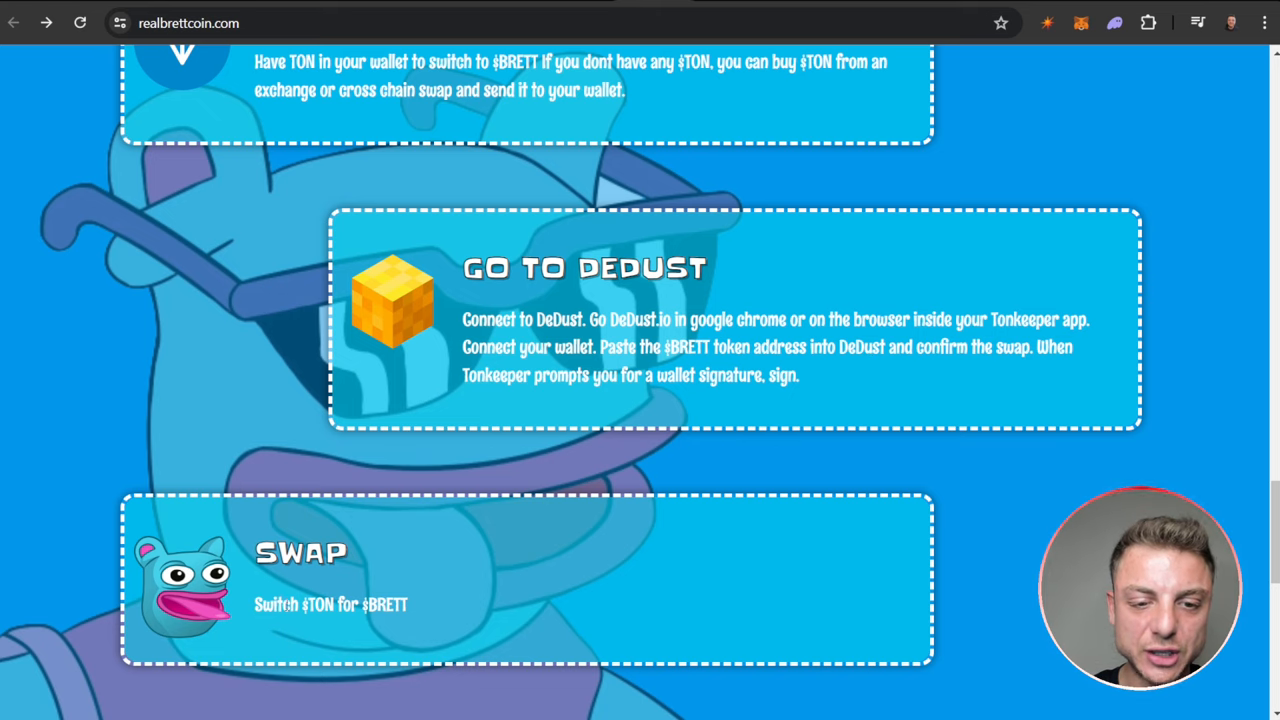
scroll("up", 3)
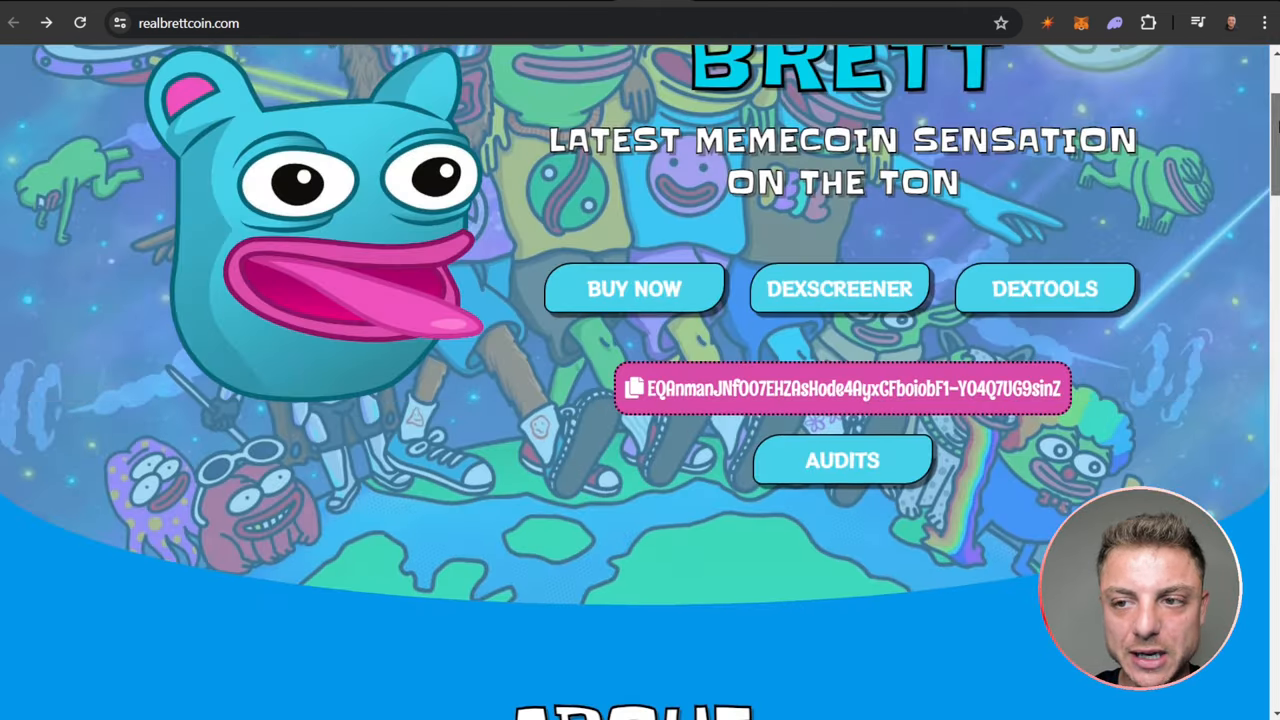
scroll("up", 3)
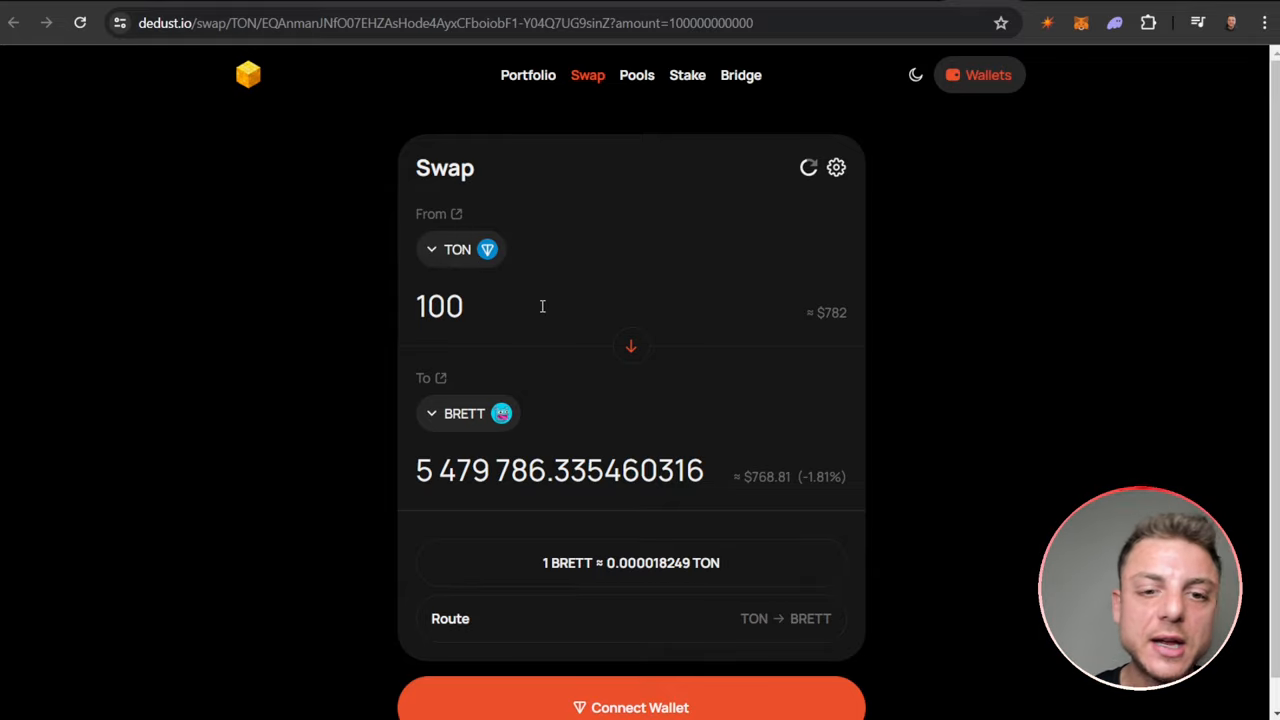
mouse_move(357, 162)
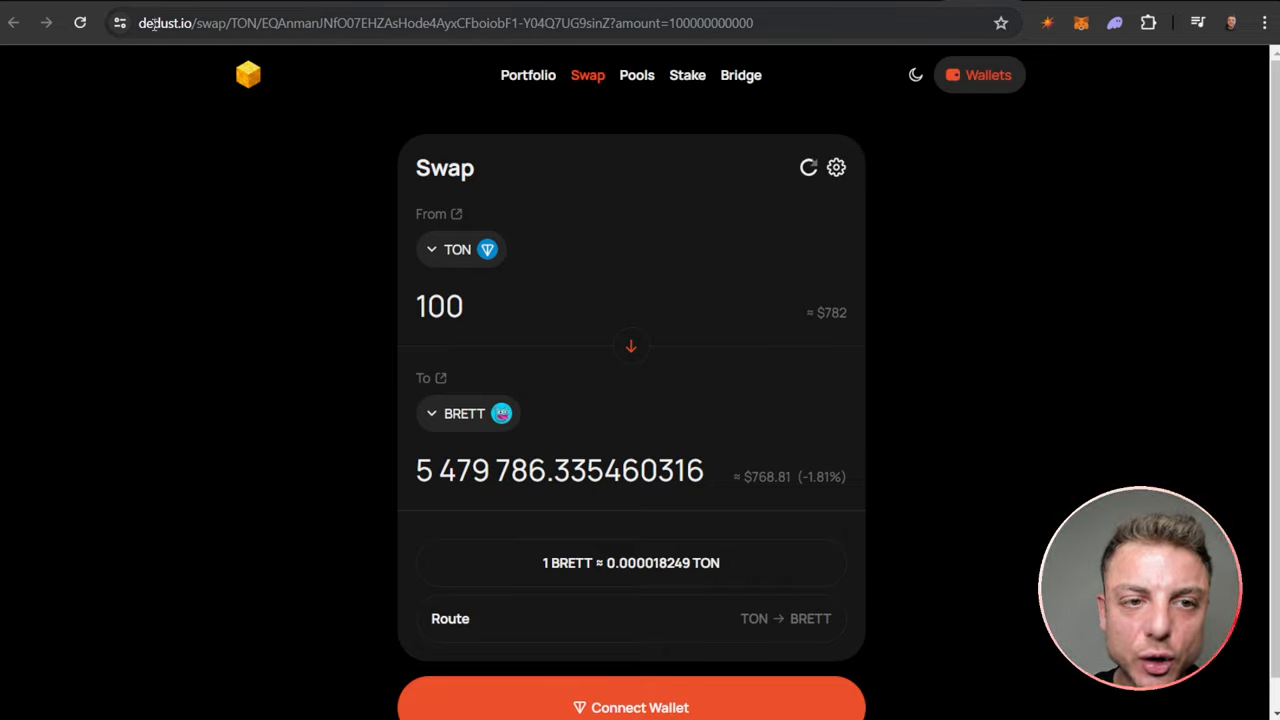
mouse_move(454, 436)
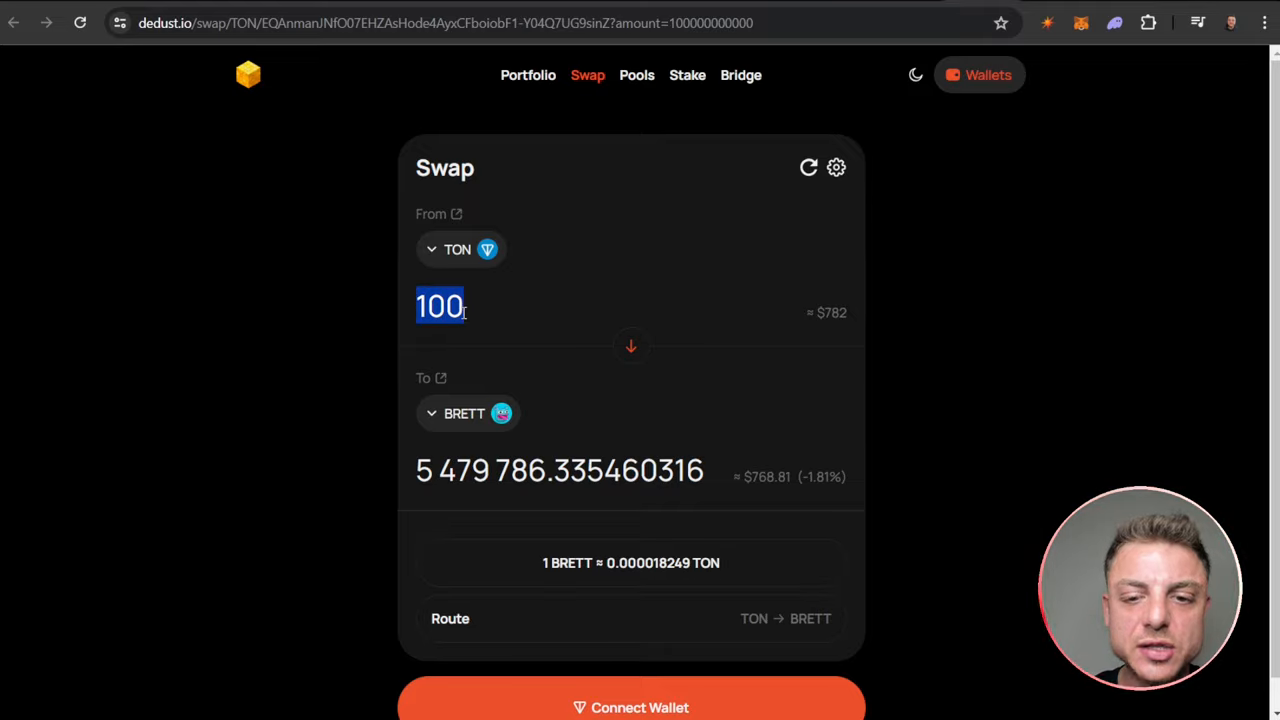
Enter 100 TON in DeDust's From field, quoting about 5,479,786 BRETT
left_click(536, 312)
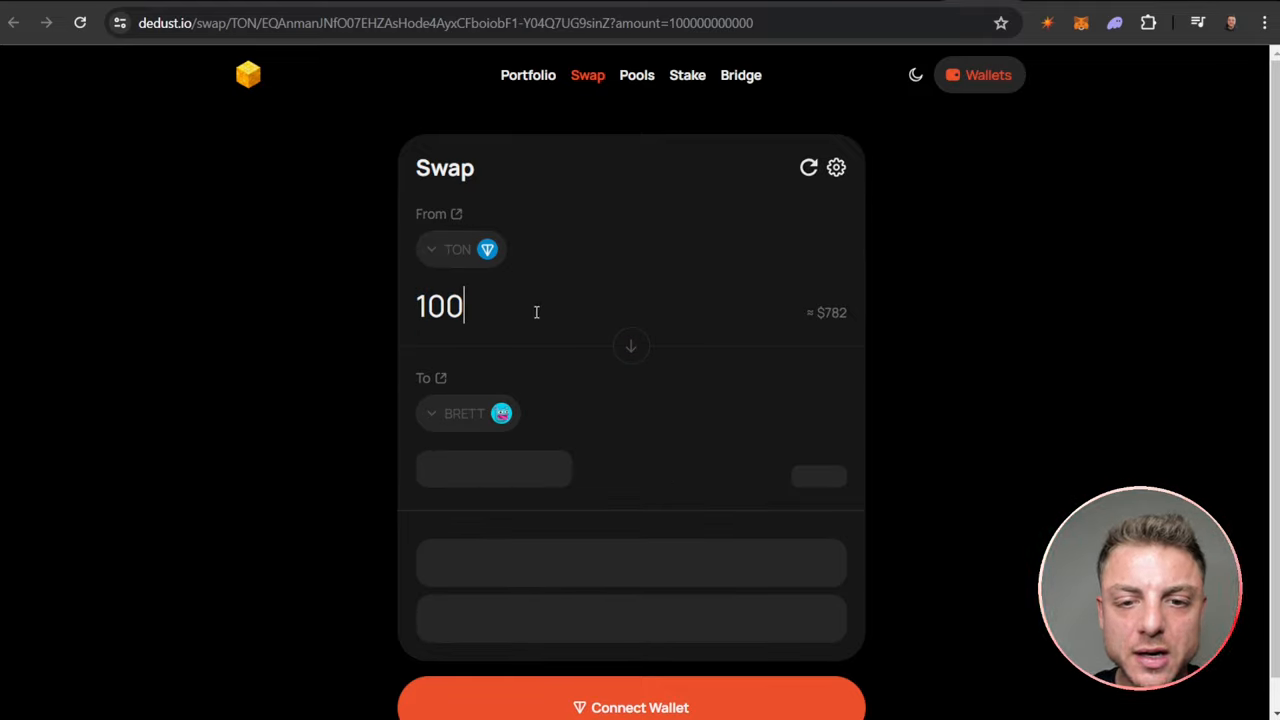
mouse_move(517, 422)
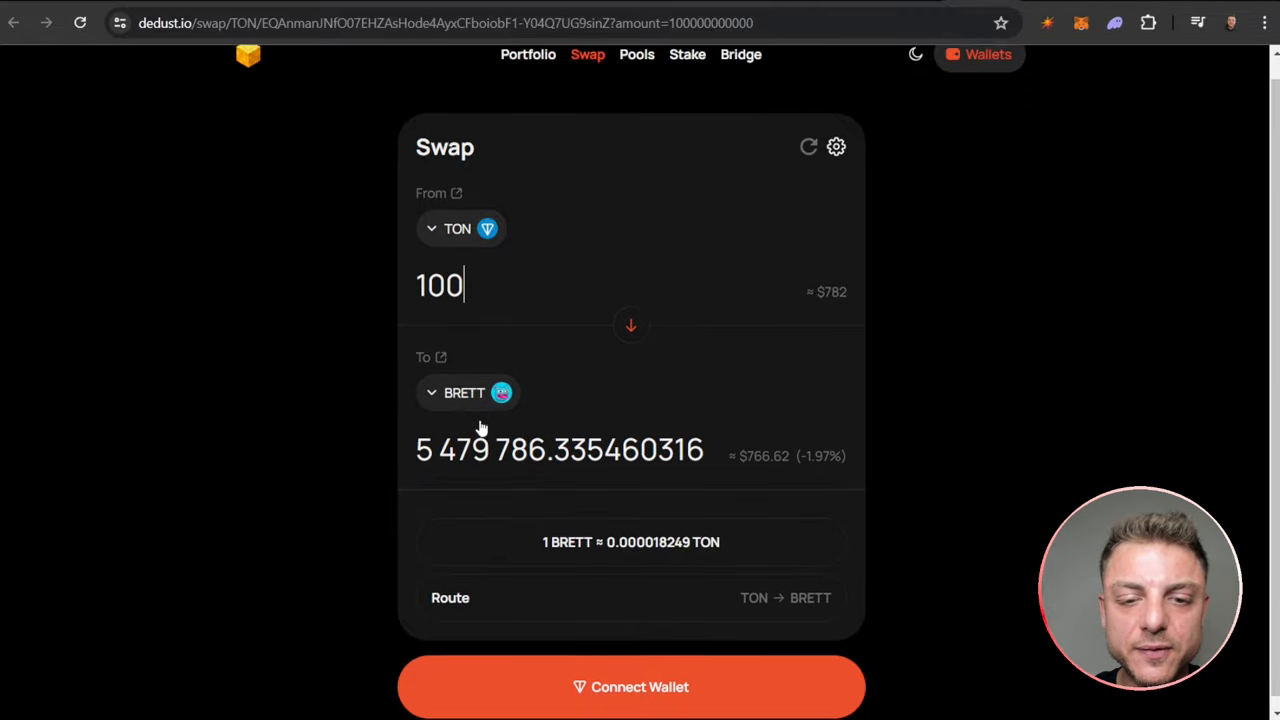
scroll("down", 3)
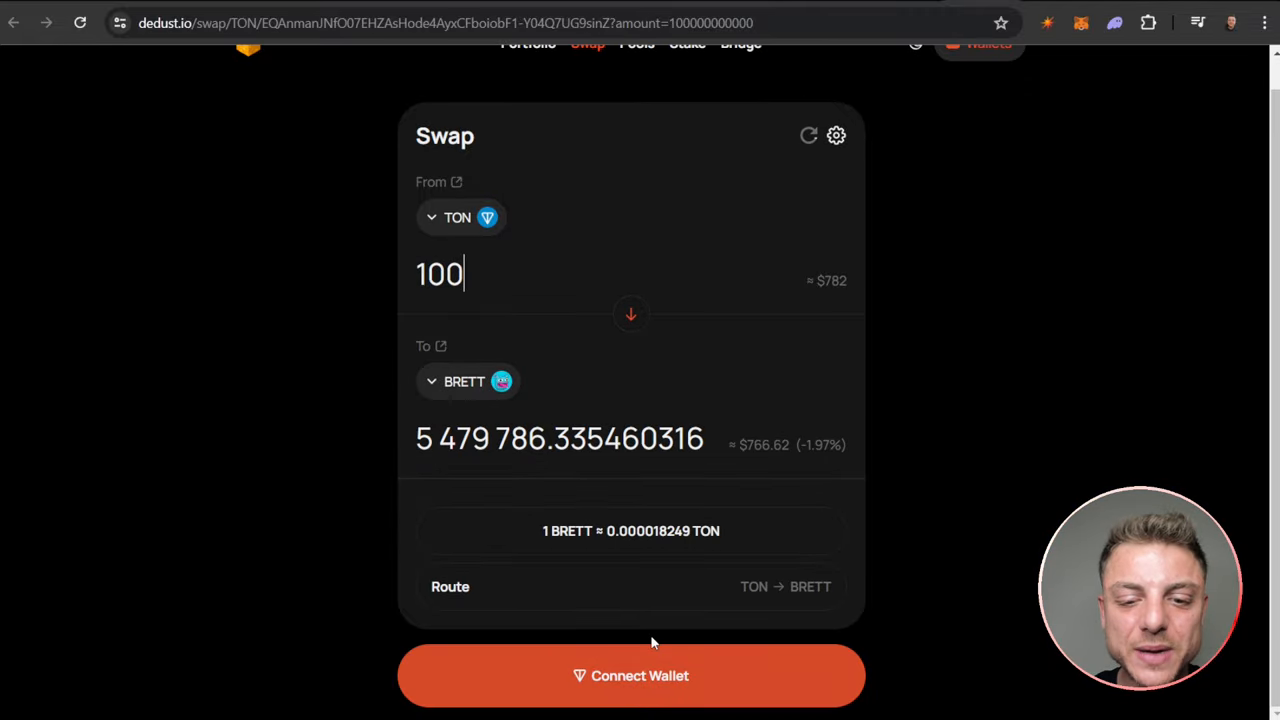
mouse_move(697, 660)
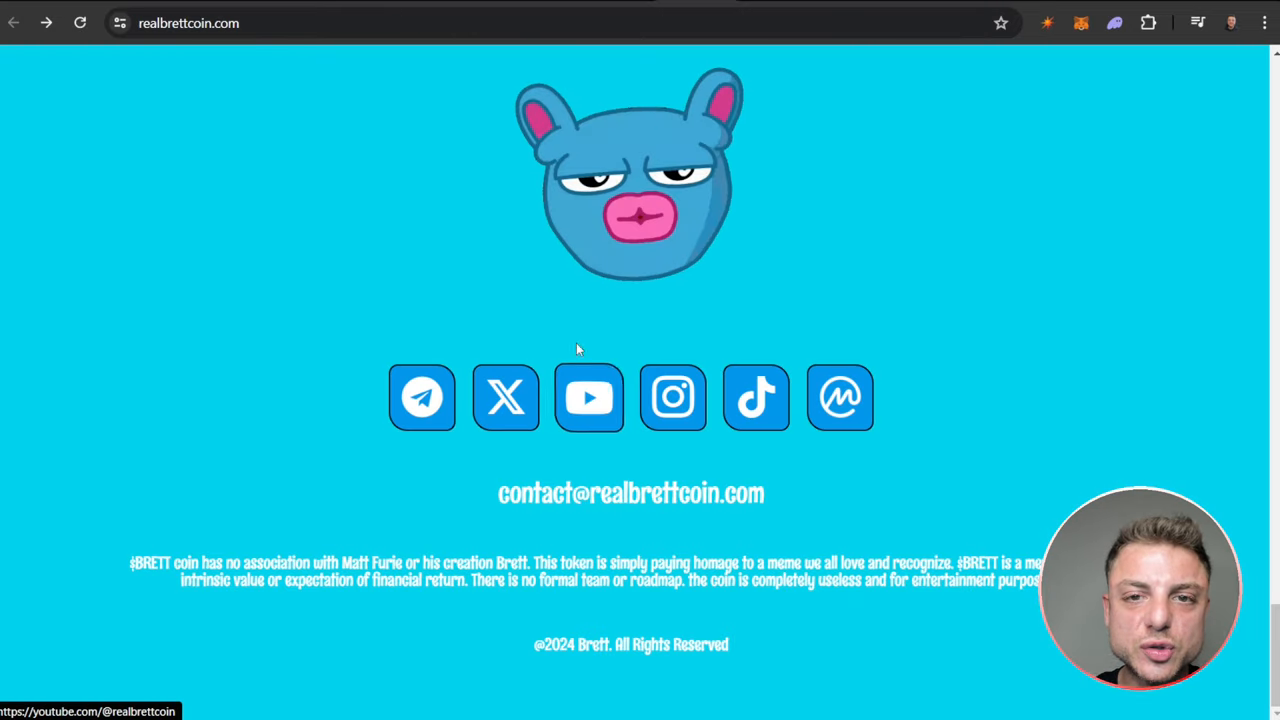
Open t.me/brettcointon, the Brett | TON Portal channel with 1,771 subscribers
left_click(421, 397)
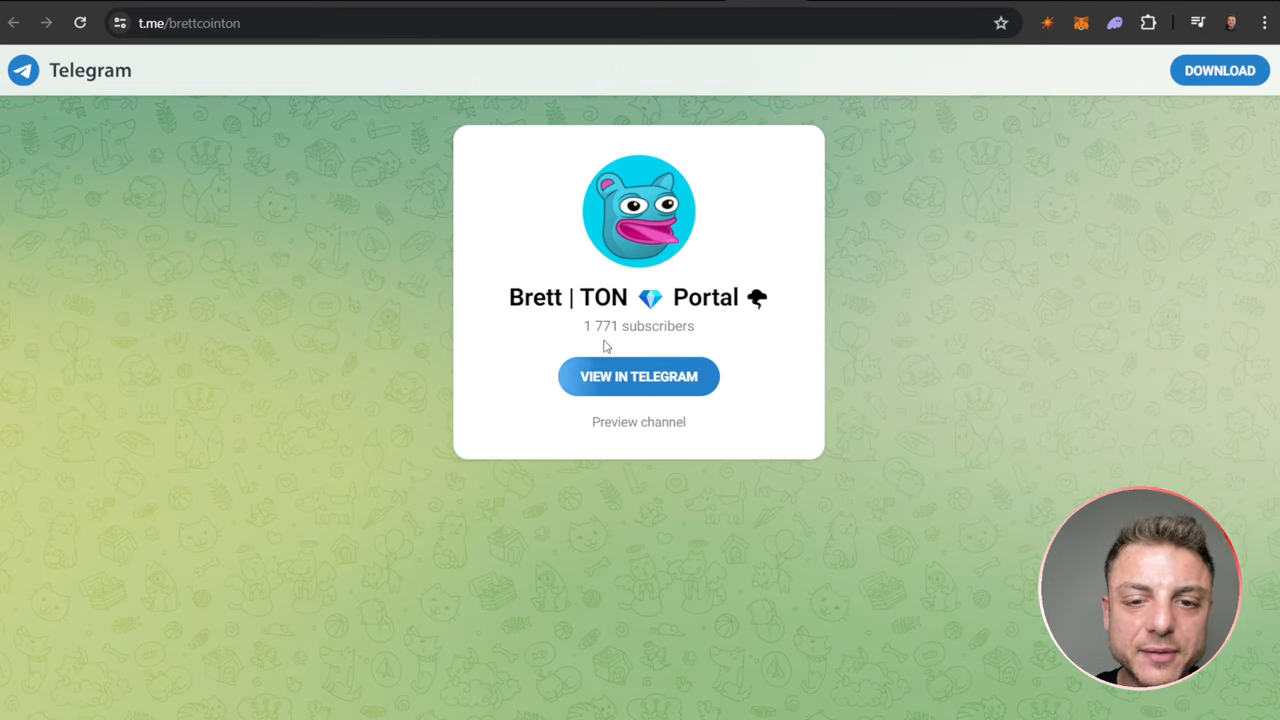
mouse_move(723, 335)
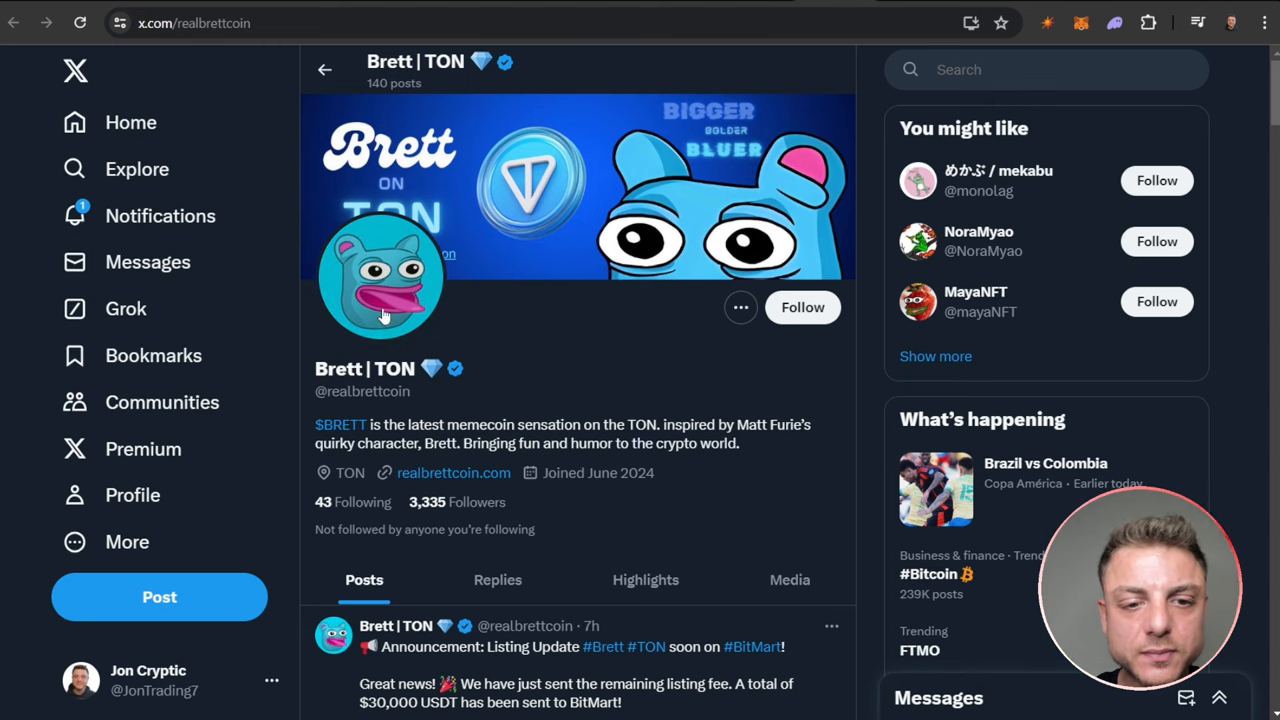
mouse_move(407, 507)
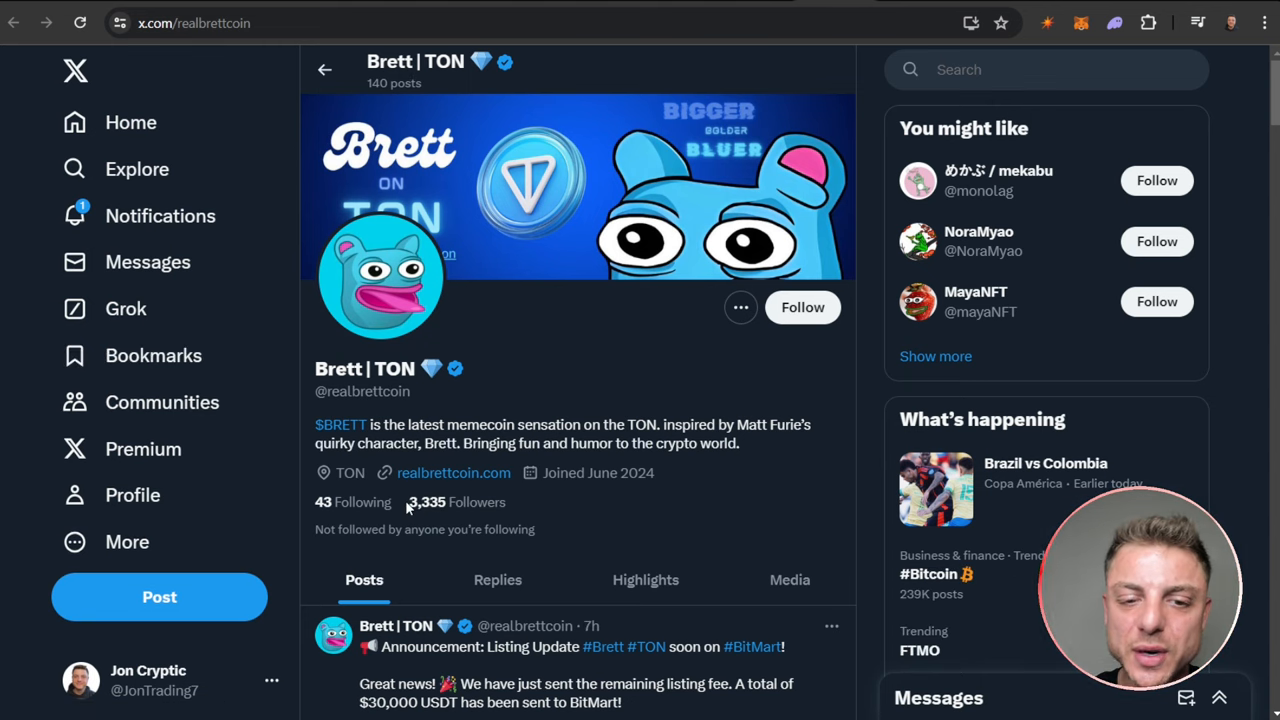
Scroll the Brett | TON X profile down to the BitMart listing announcement
scroll("down", 3)
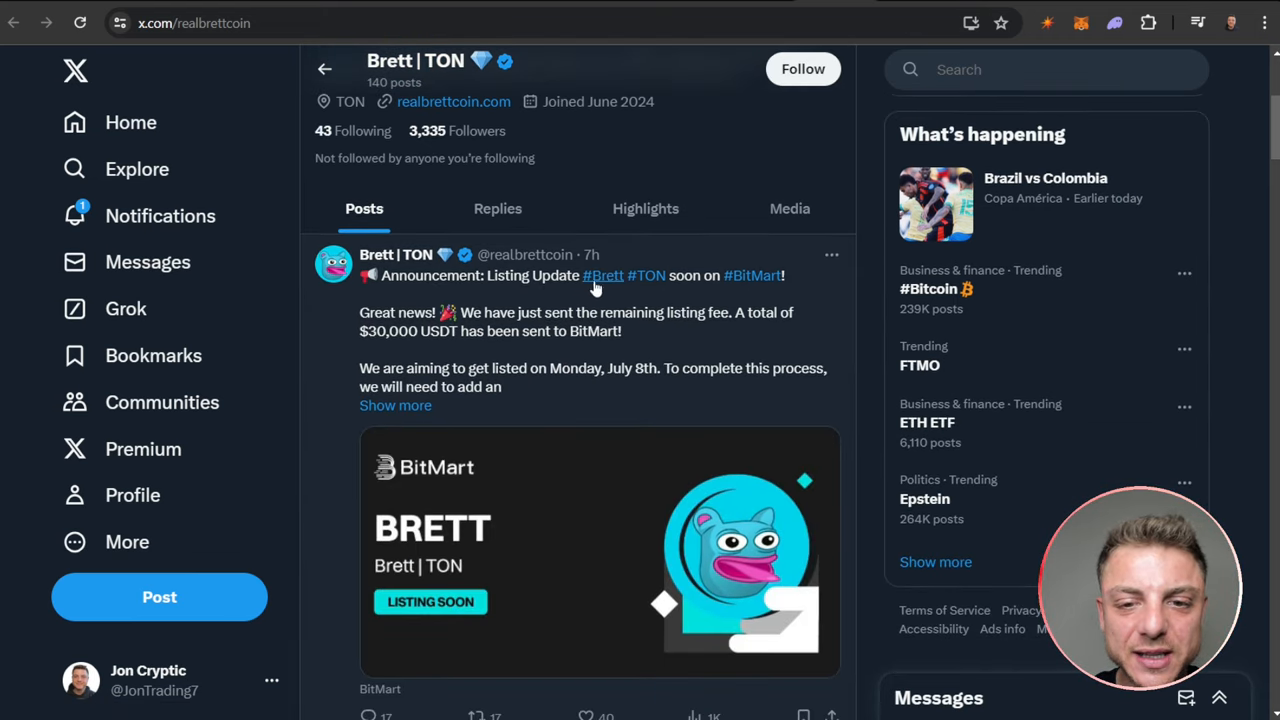
mouse_move(525, 345)
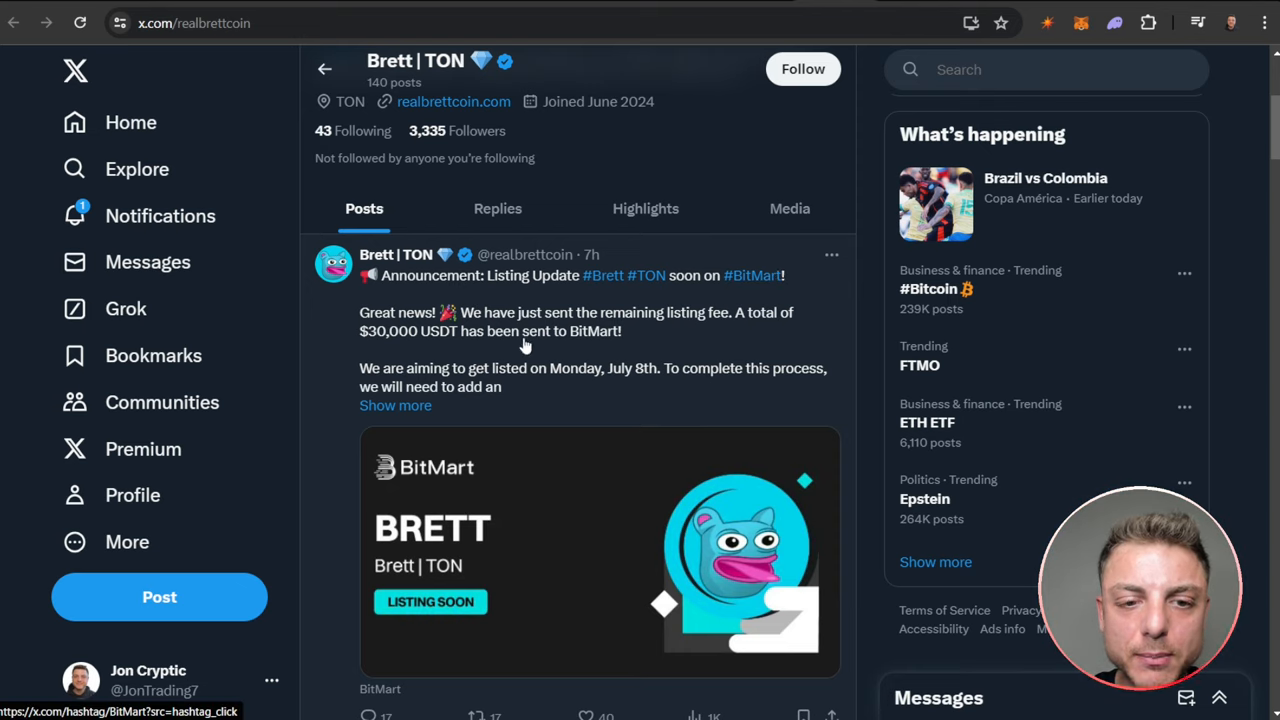
mouse_move(697, 323)
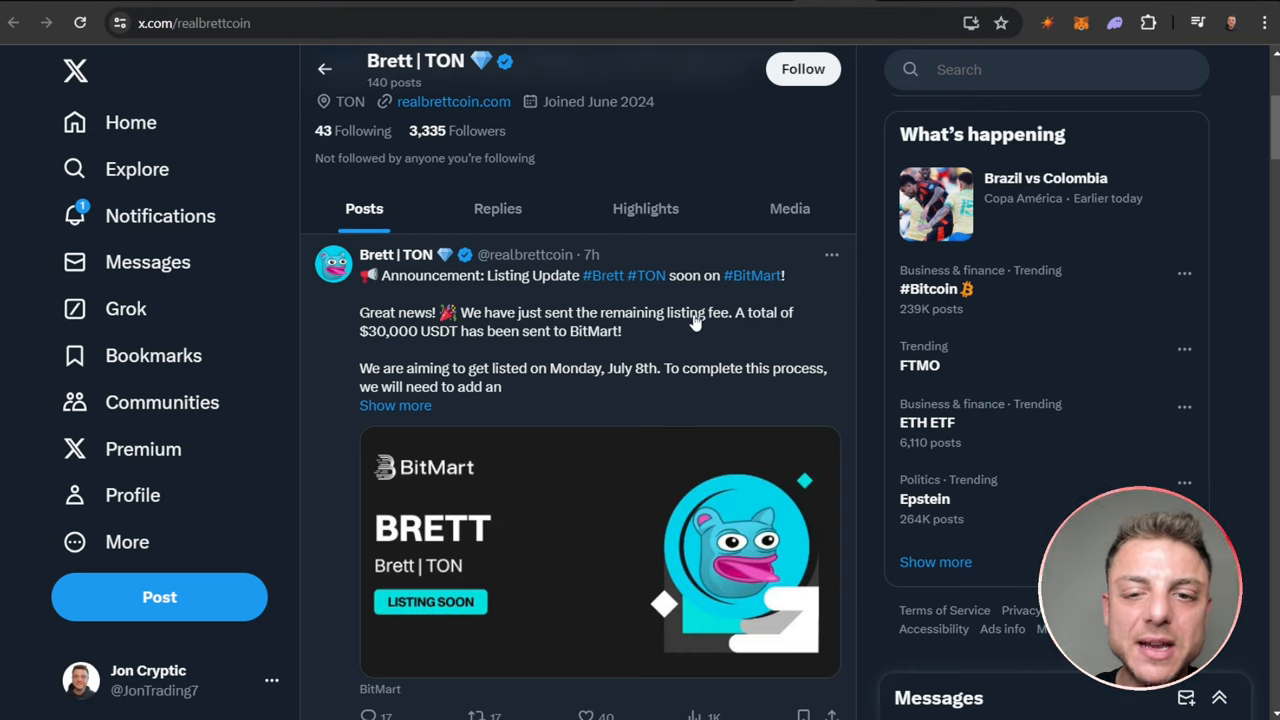
mouse_move(580, 352)
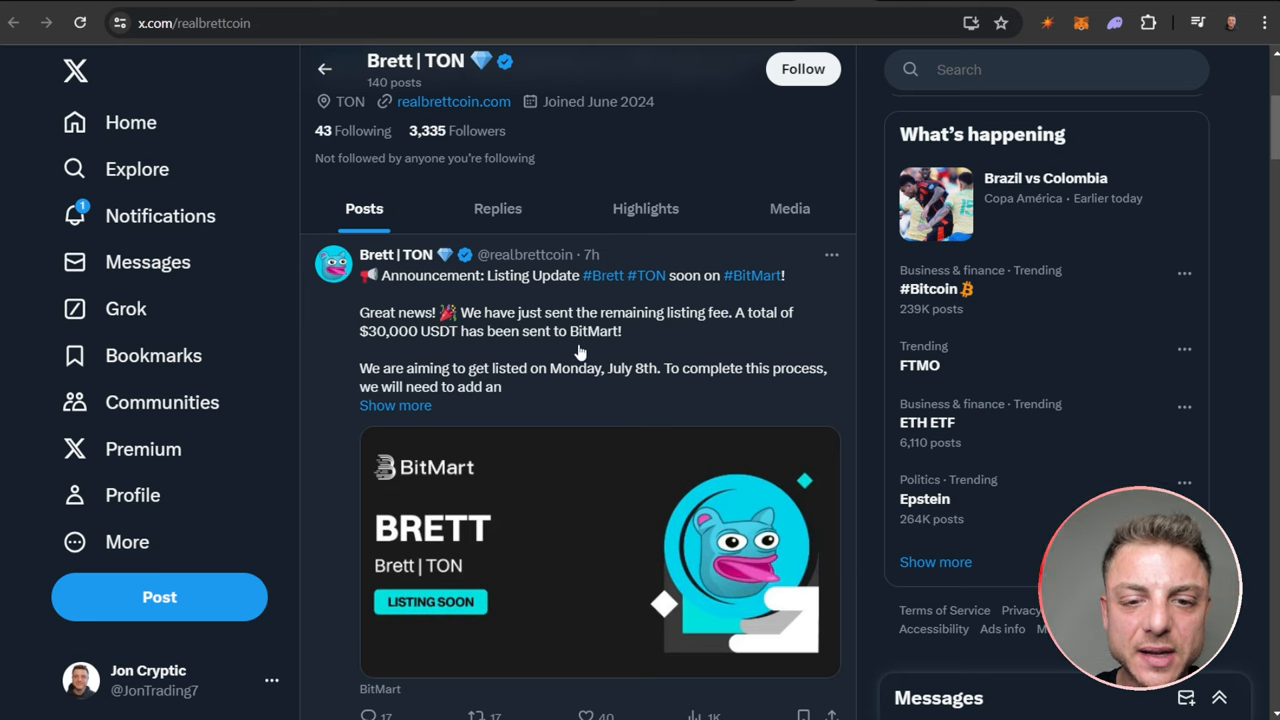
mouse_move(645, 383)
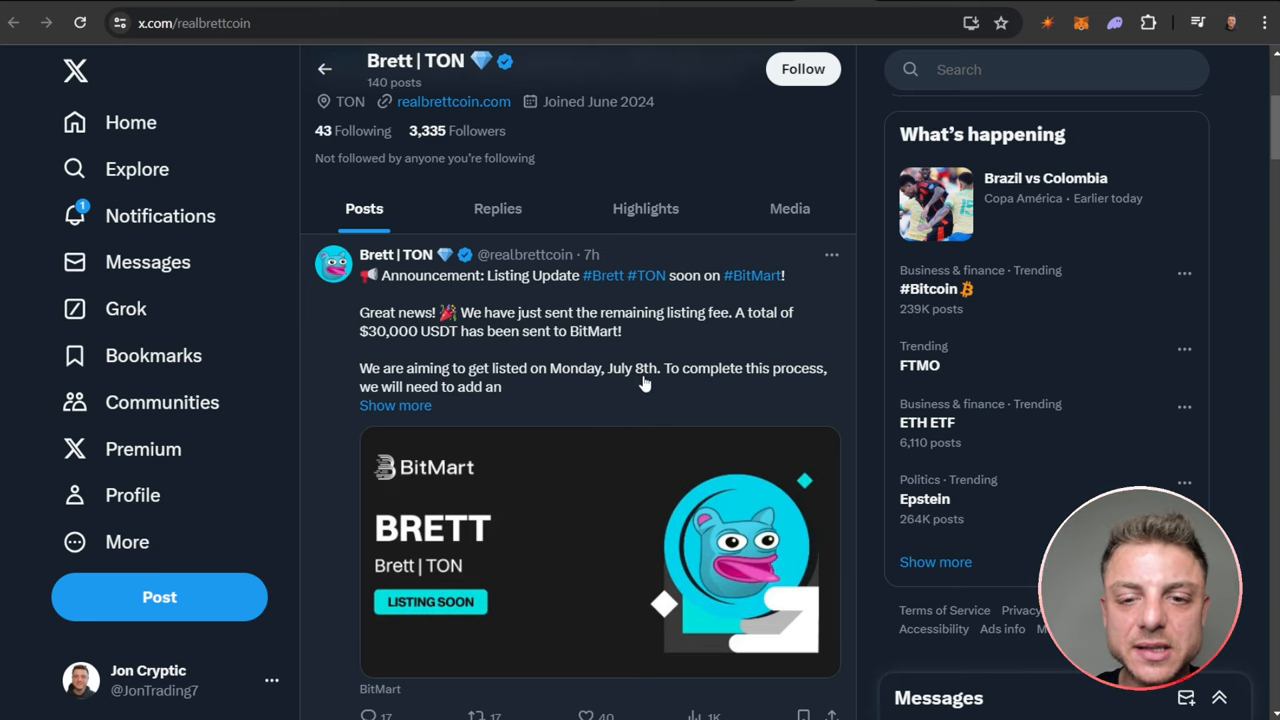
mouse_move(535, 397)
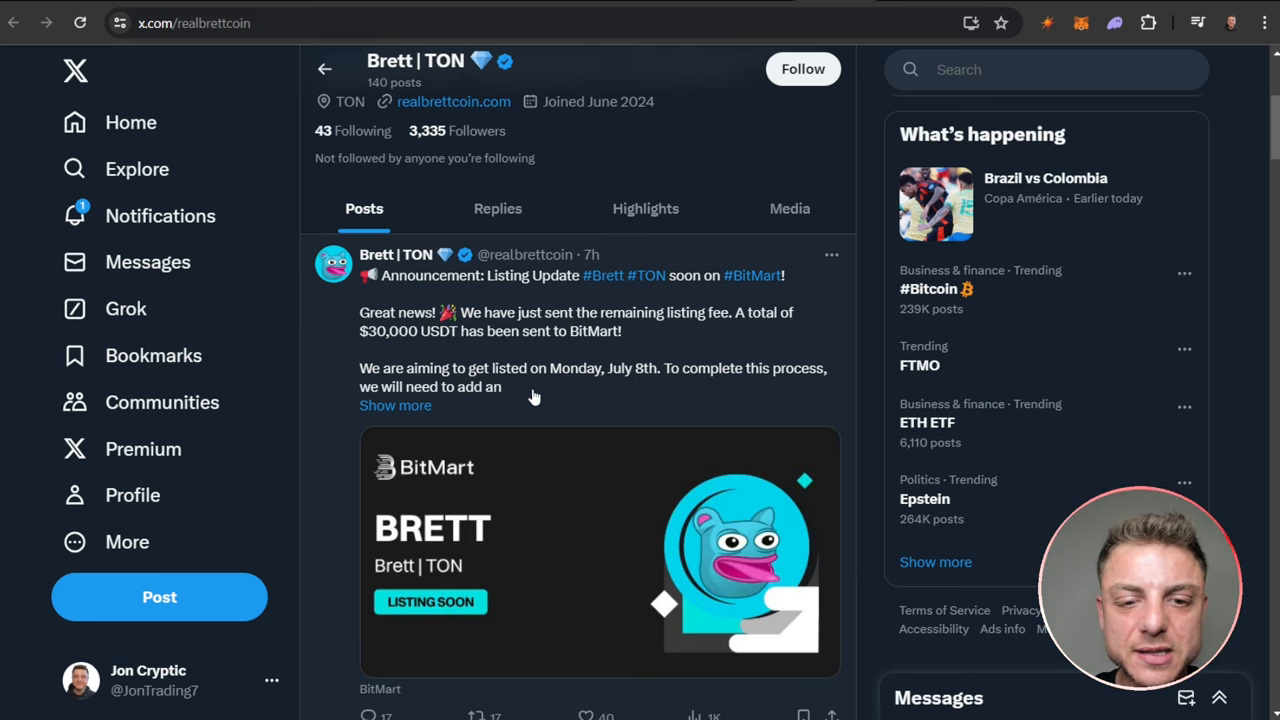
scroll("down", 3)
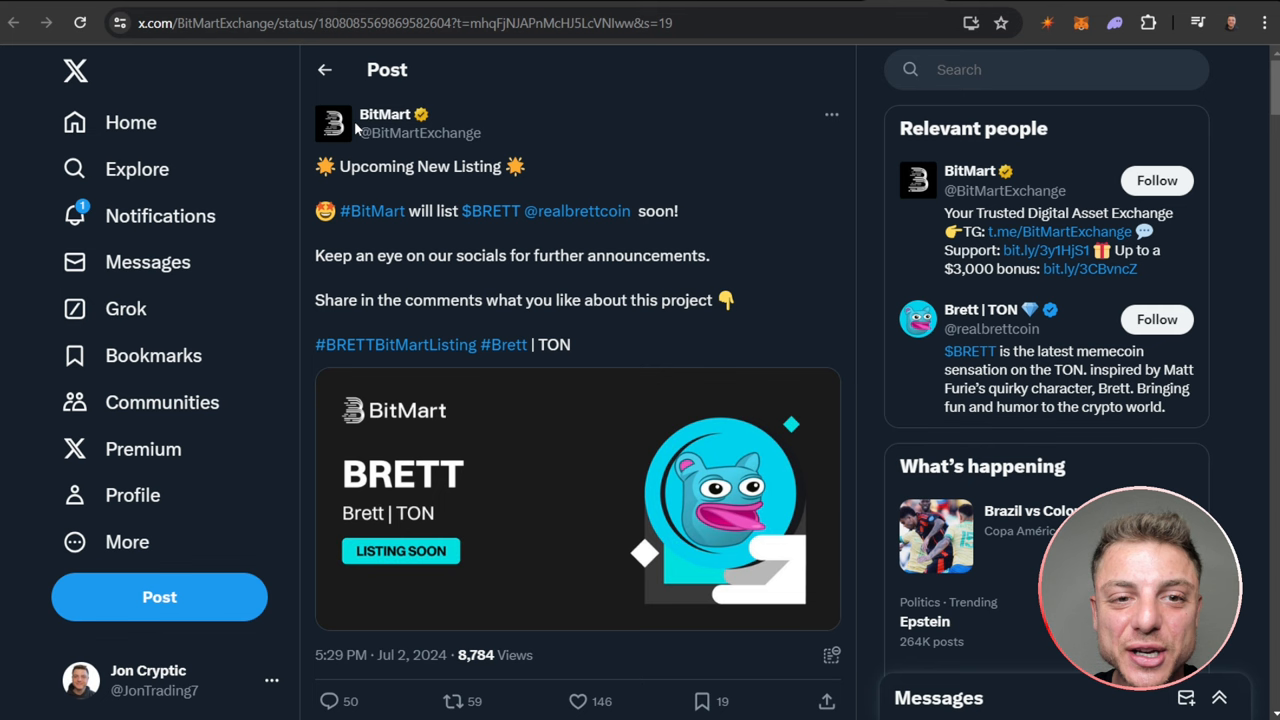
mouse_move(588, 174)
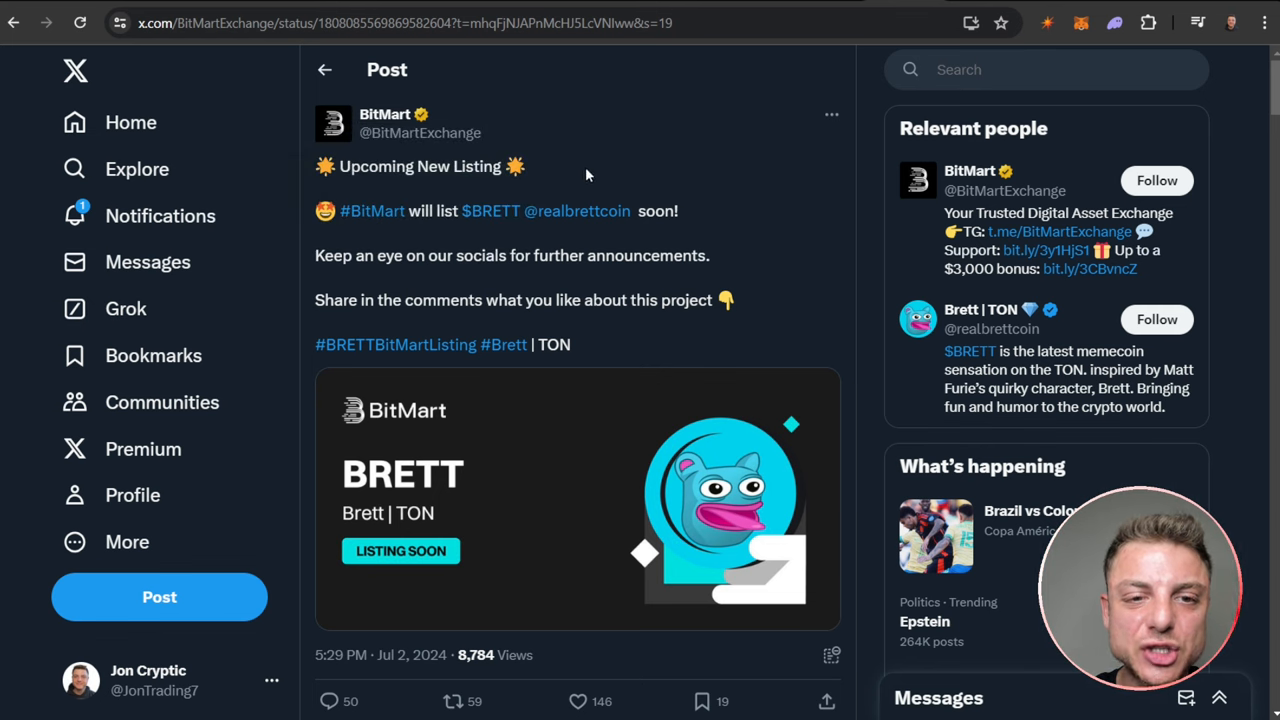
mouse_move(577, 211)
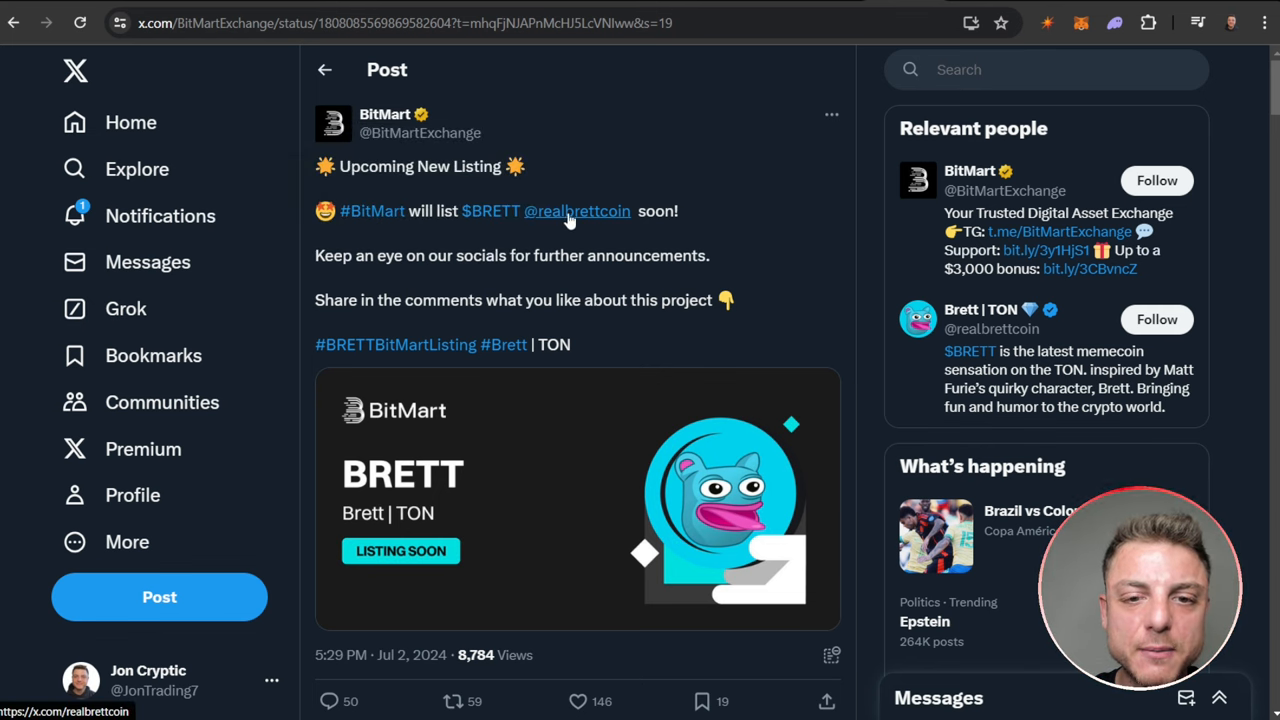
mouse_move(815, 100)
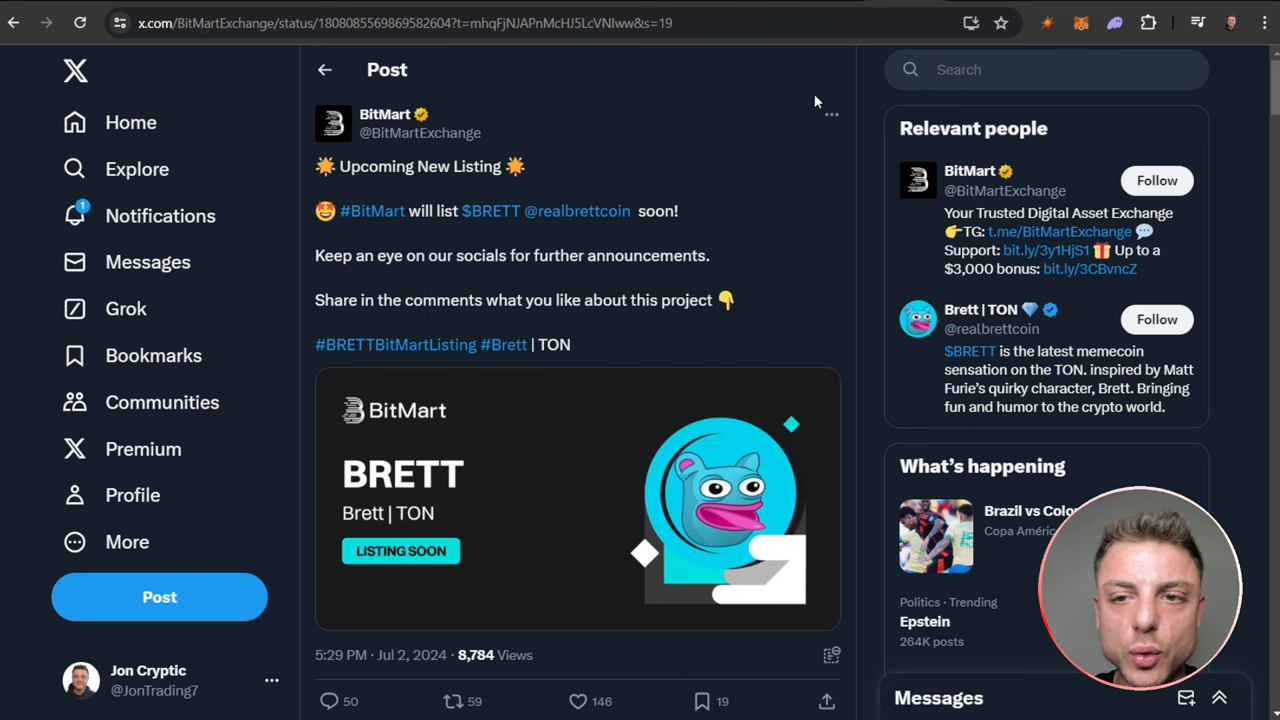
Switch to the DEX Screener BRETT/TON DeDust chart tab
left_click(400, 23)
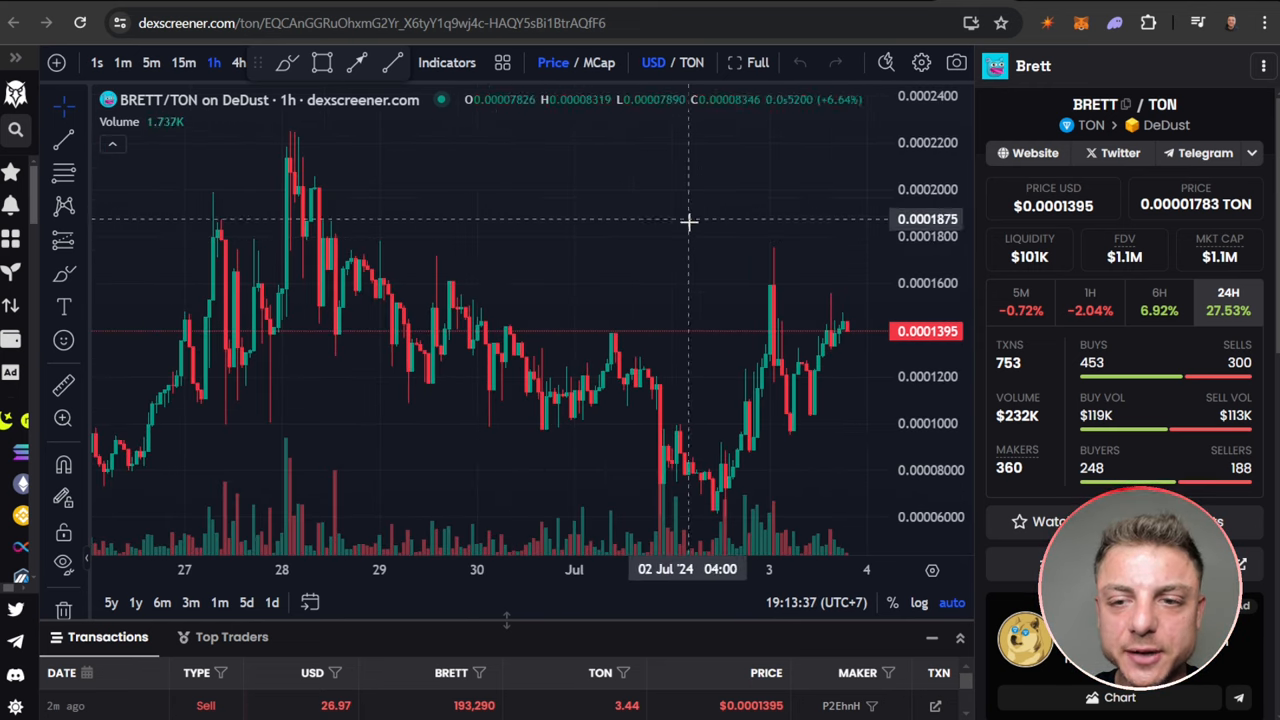
mouse_move(410, 128)
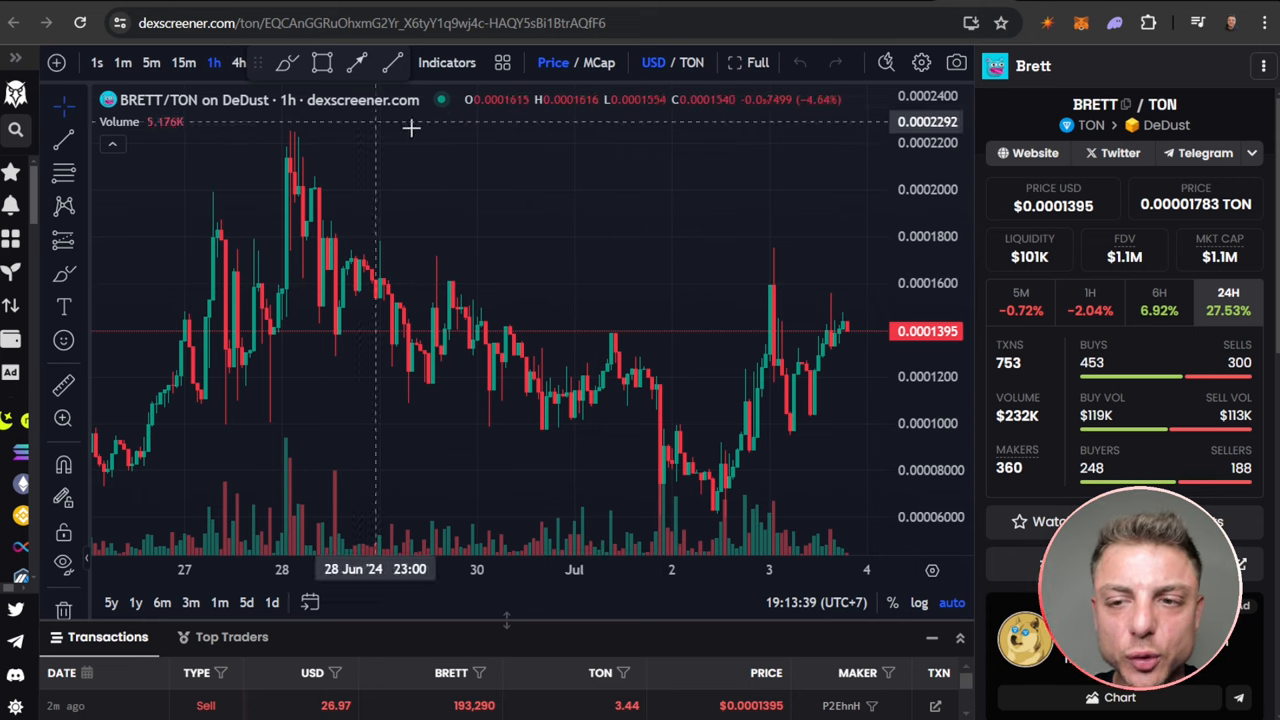
mouse_move(1090, 125)
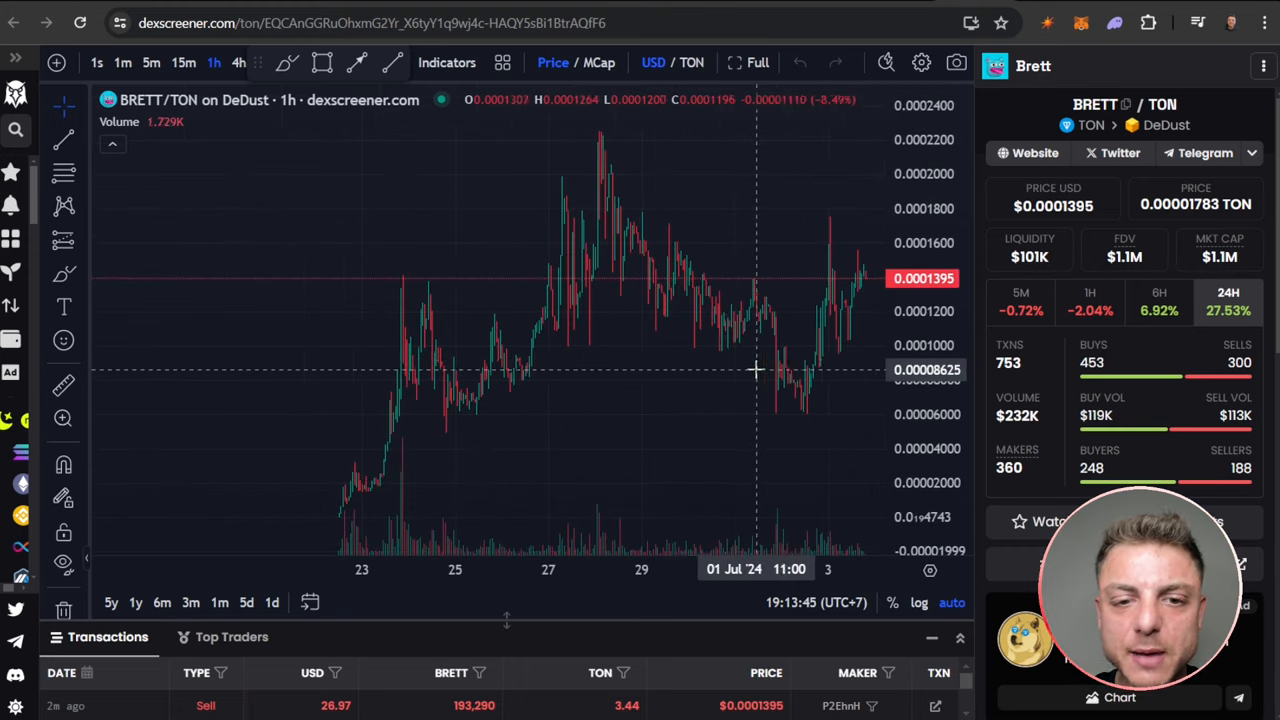
mouse_move(445, 365)
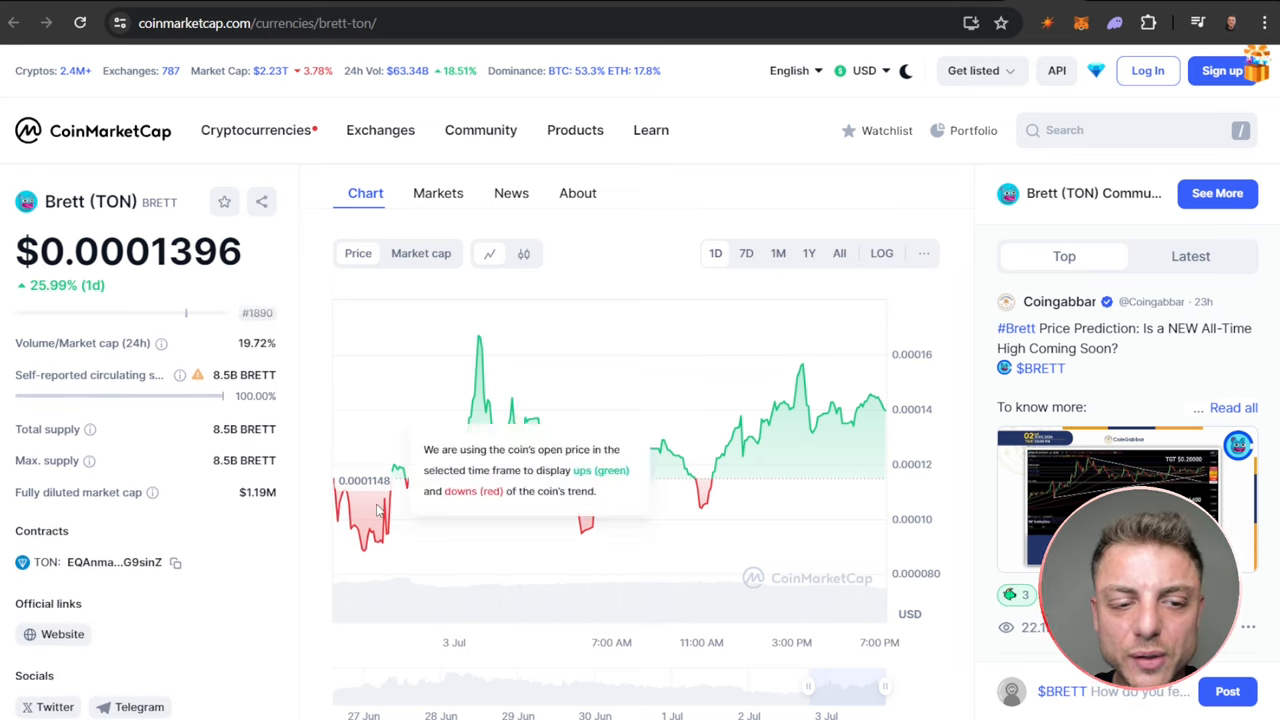
Scroll CoinMarketCap's Brett (TON) page to the Markets table listing DeDust TON/BRETT
scroll("down", 3)
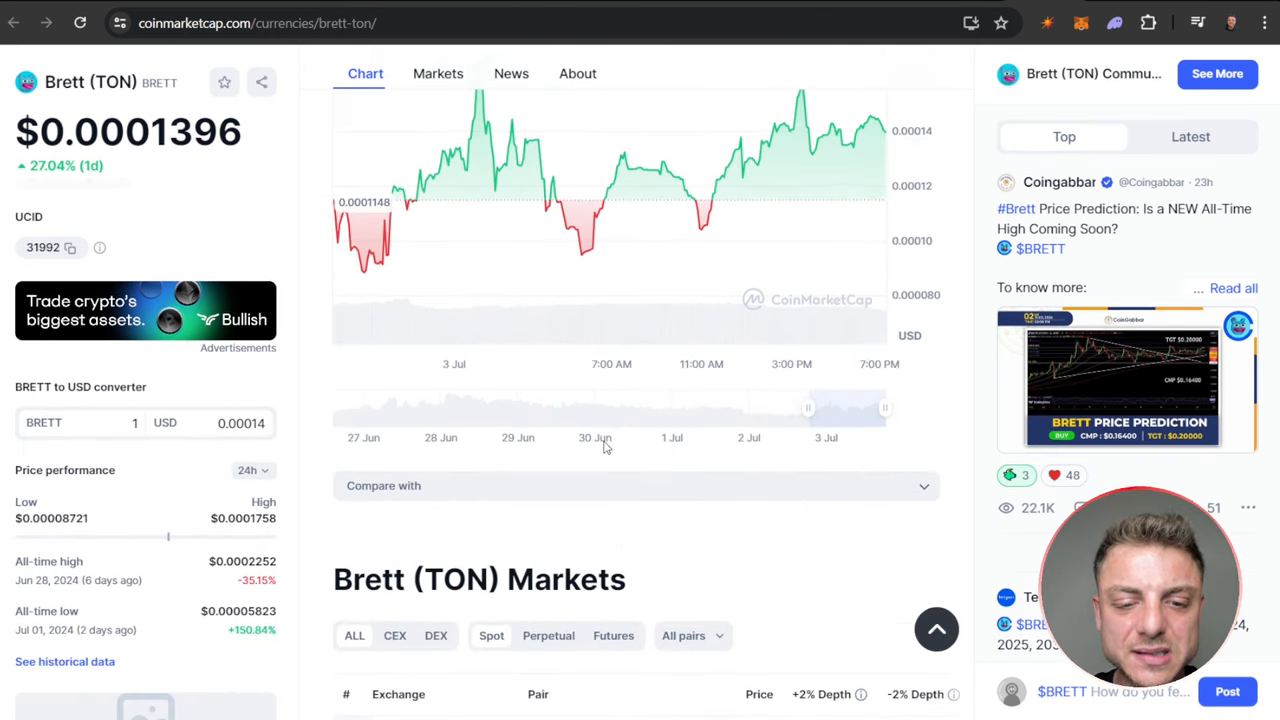
scroll("down", 3)
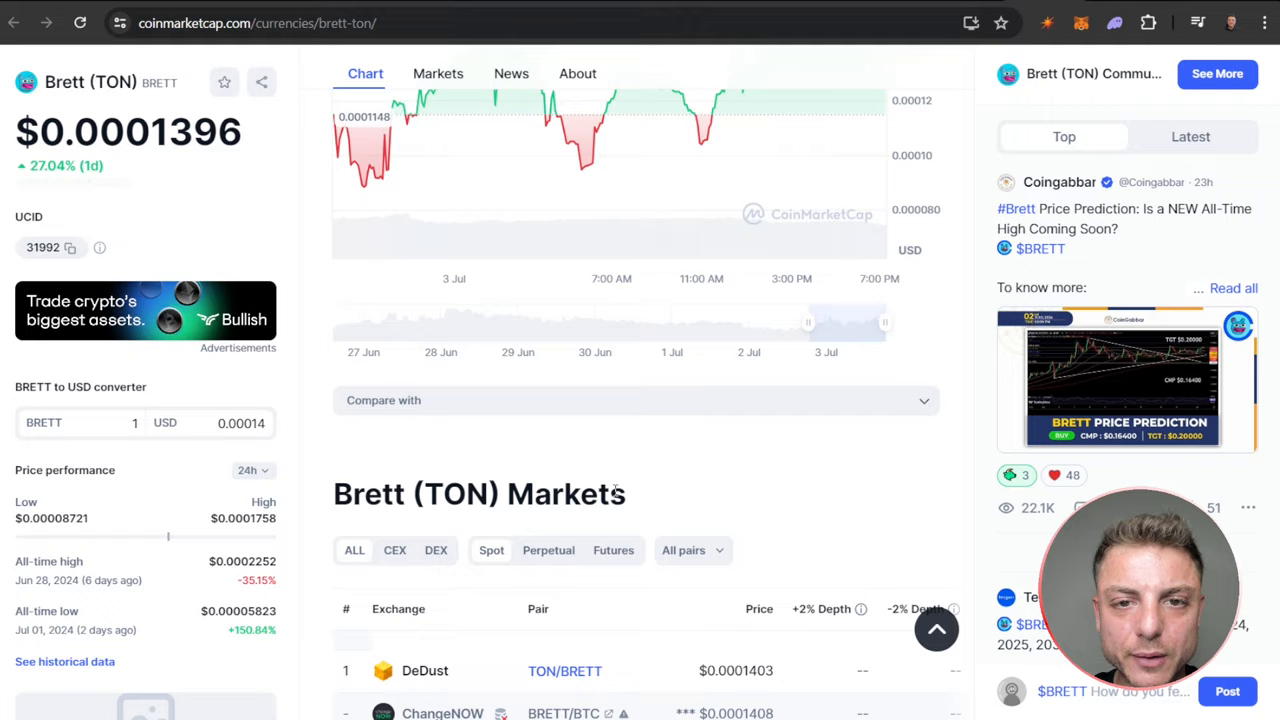